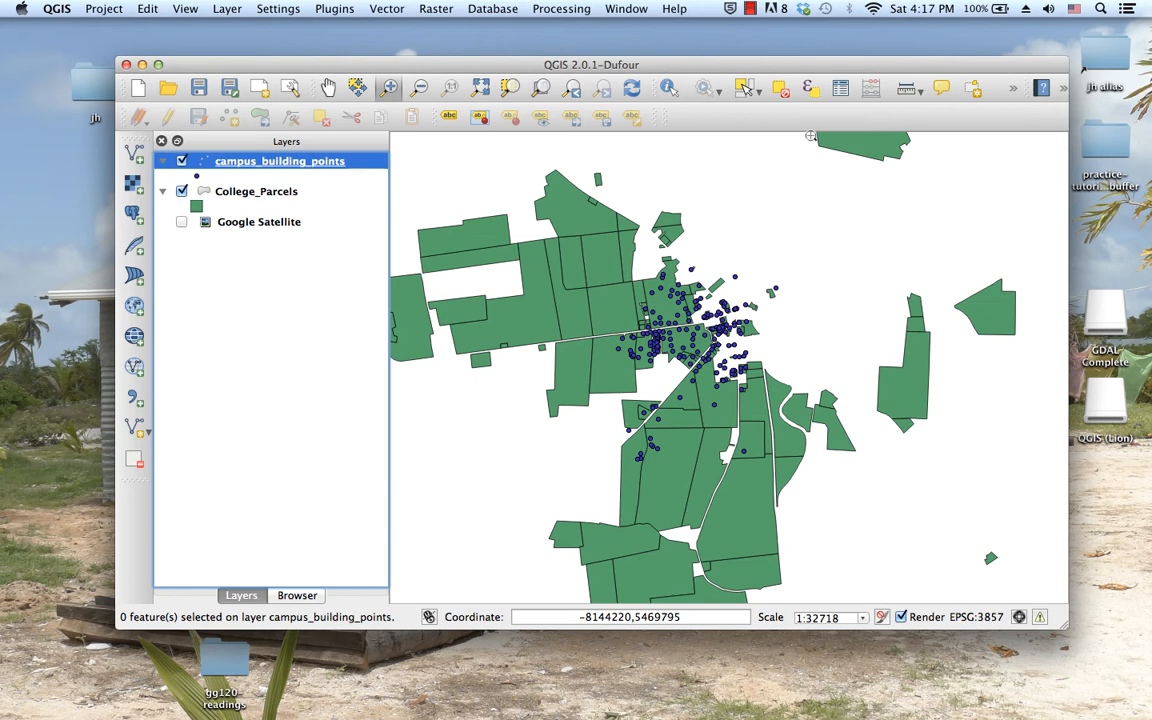
mouse_move(520, 268)
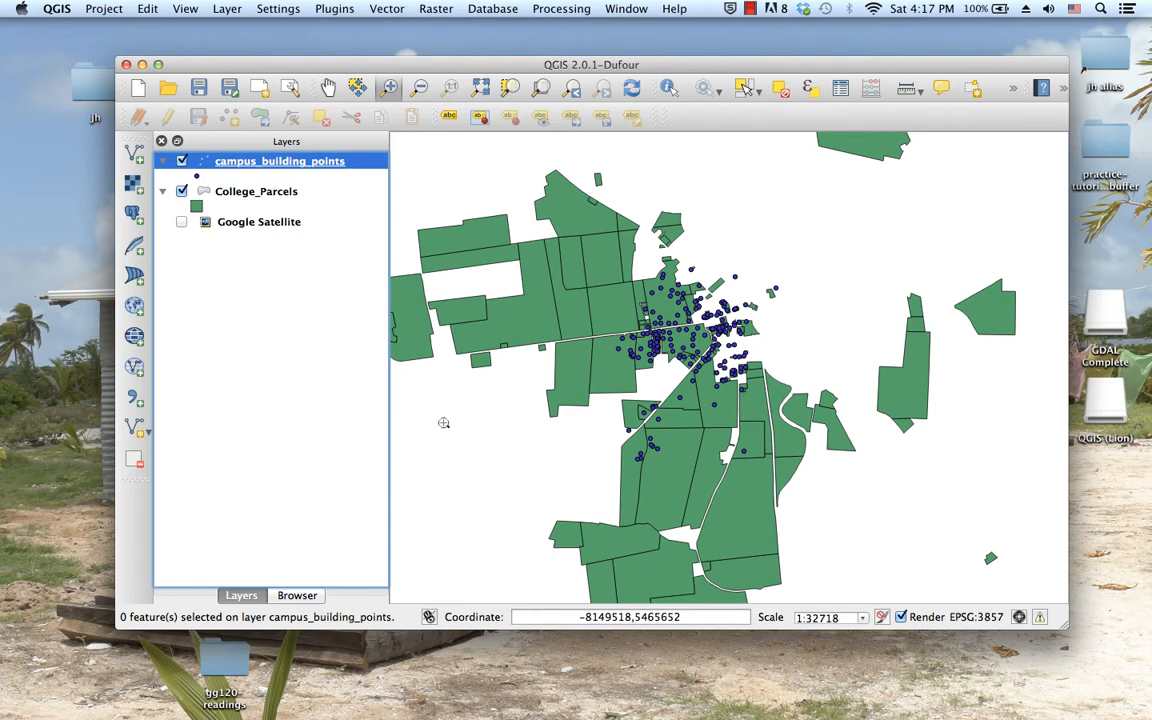
mouse_move(618, 362)
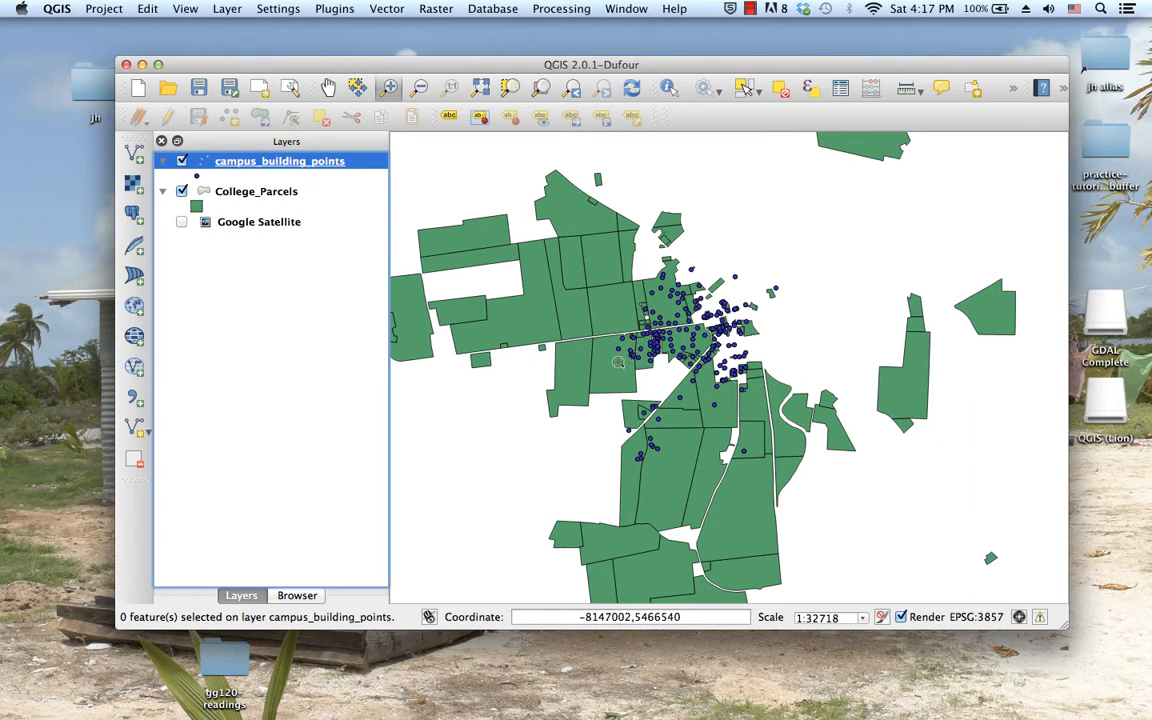
mouse_move(620, 362)
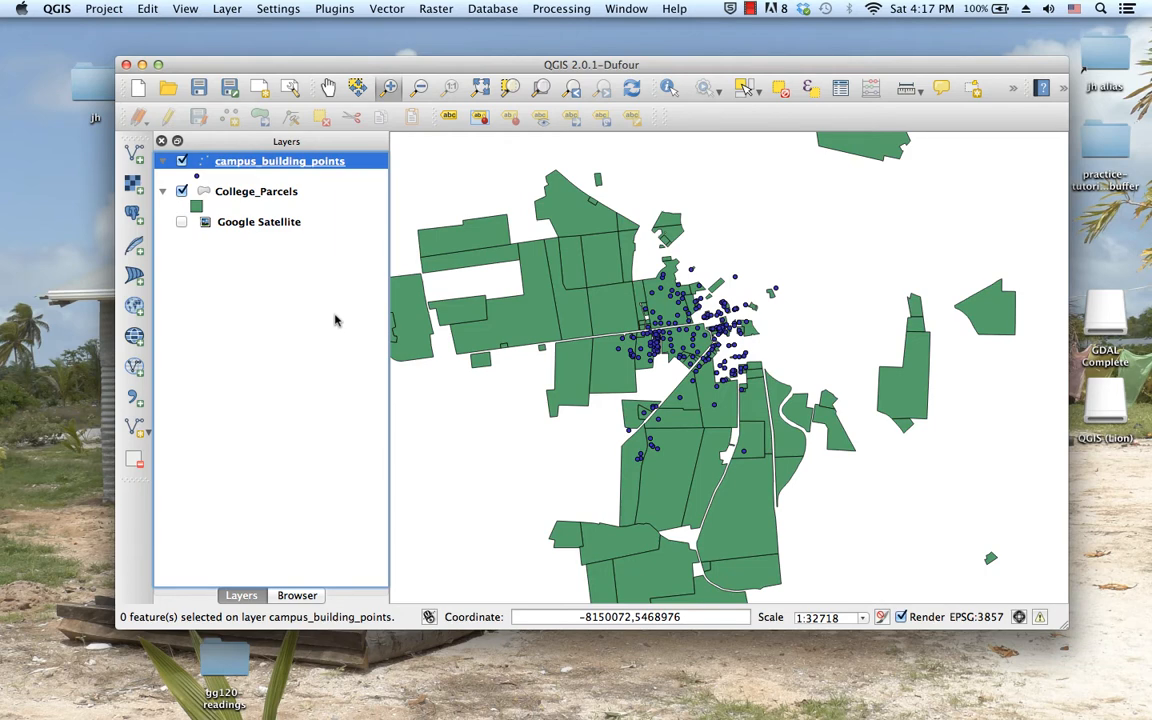
mouse_move(256, 192)
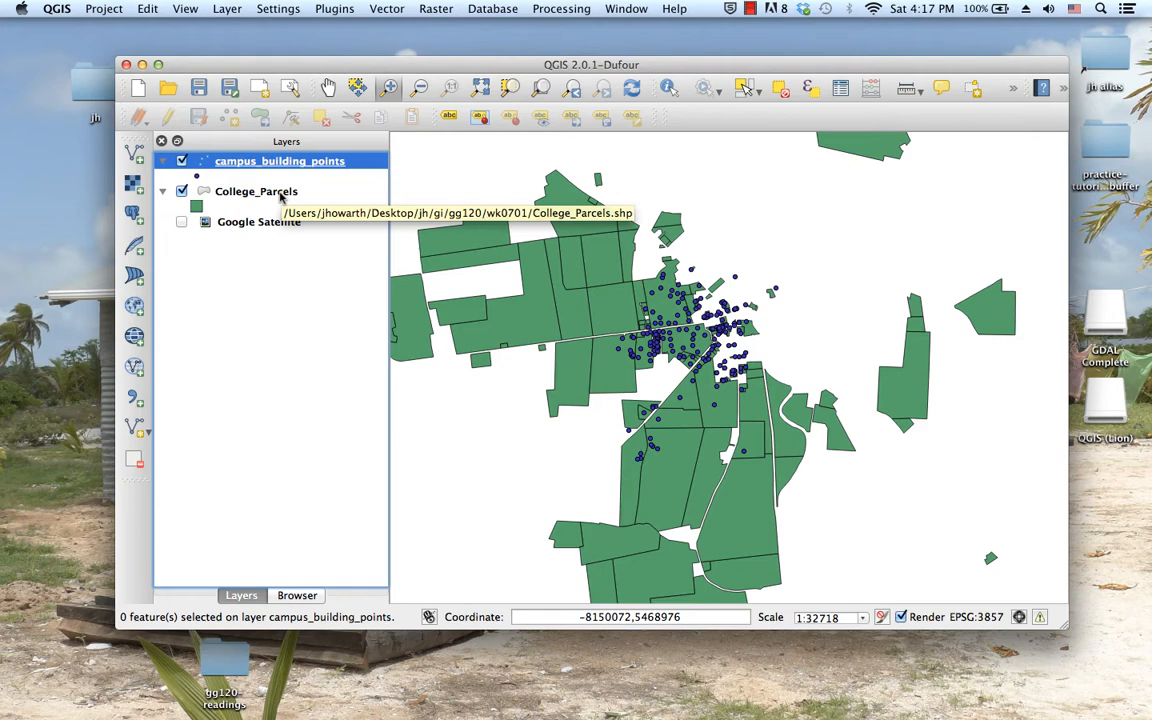
Make College_Parcels the active layer and reach the feature selection options
click(256, 192)
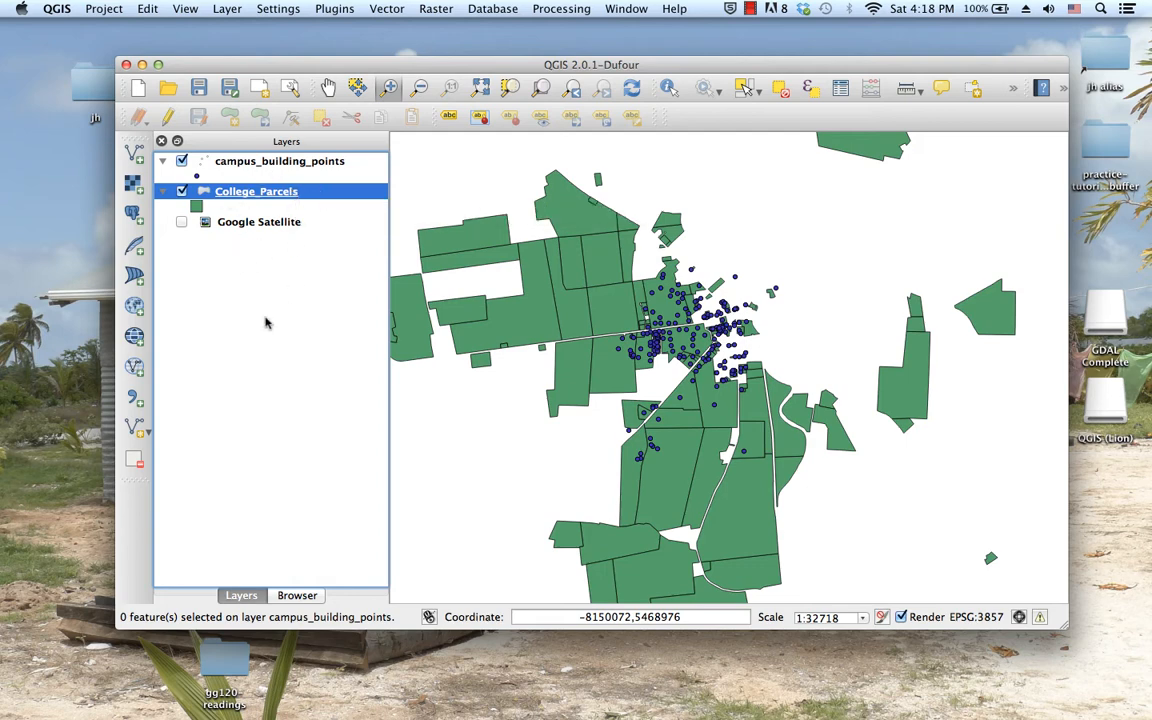
click(184, 8)
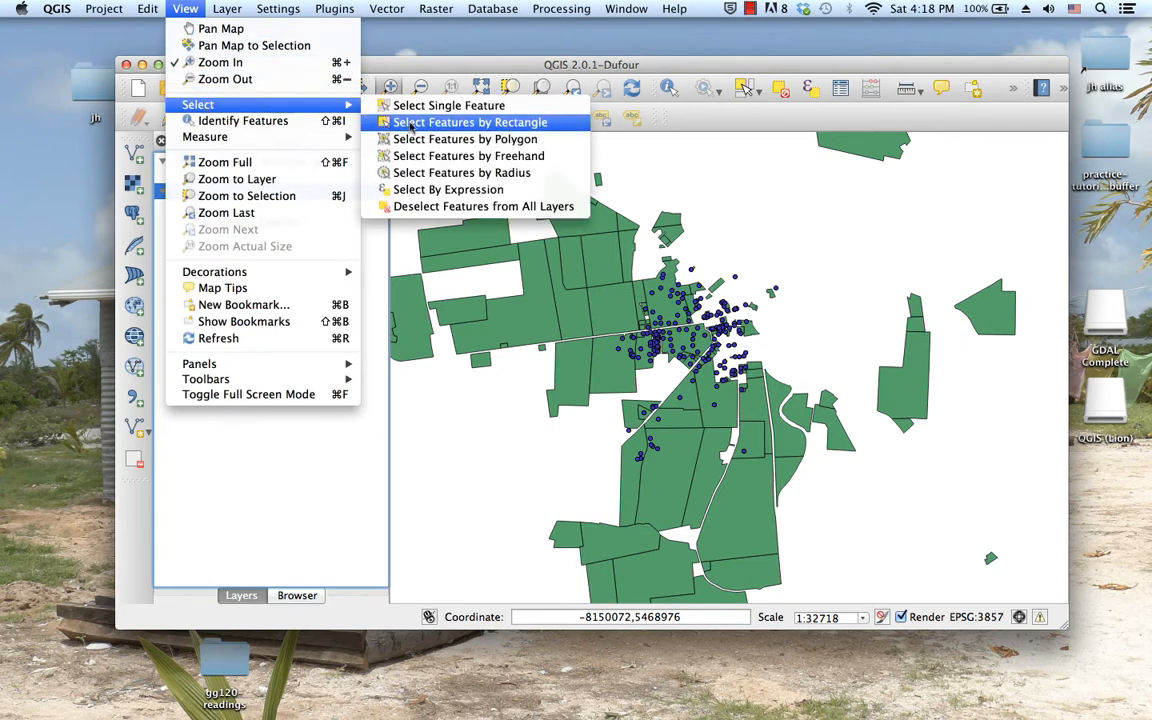
mouse_move(448, 188)
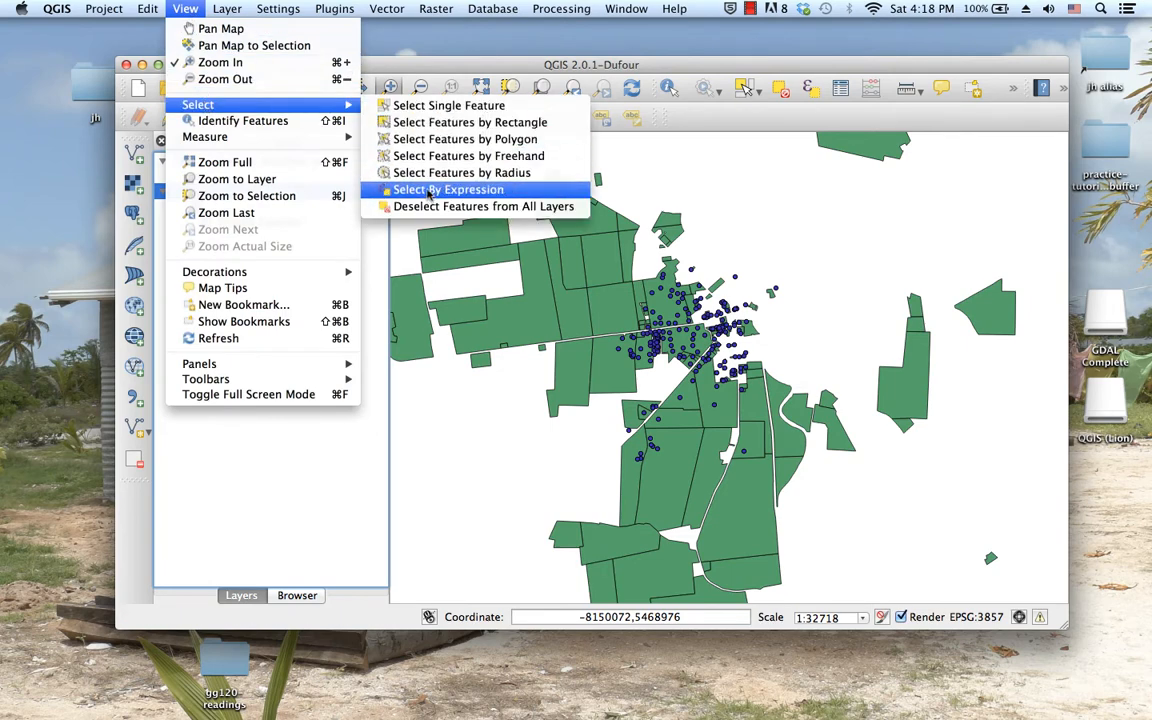
Select the 69 parcels matching "Year_aq_in" < 1943 built from fields and unique values
click(448, 188)
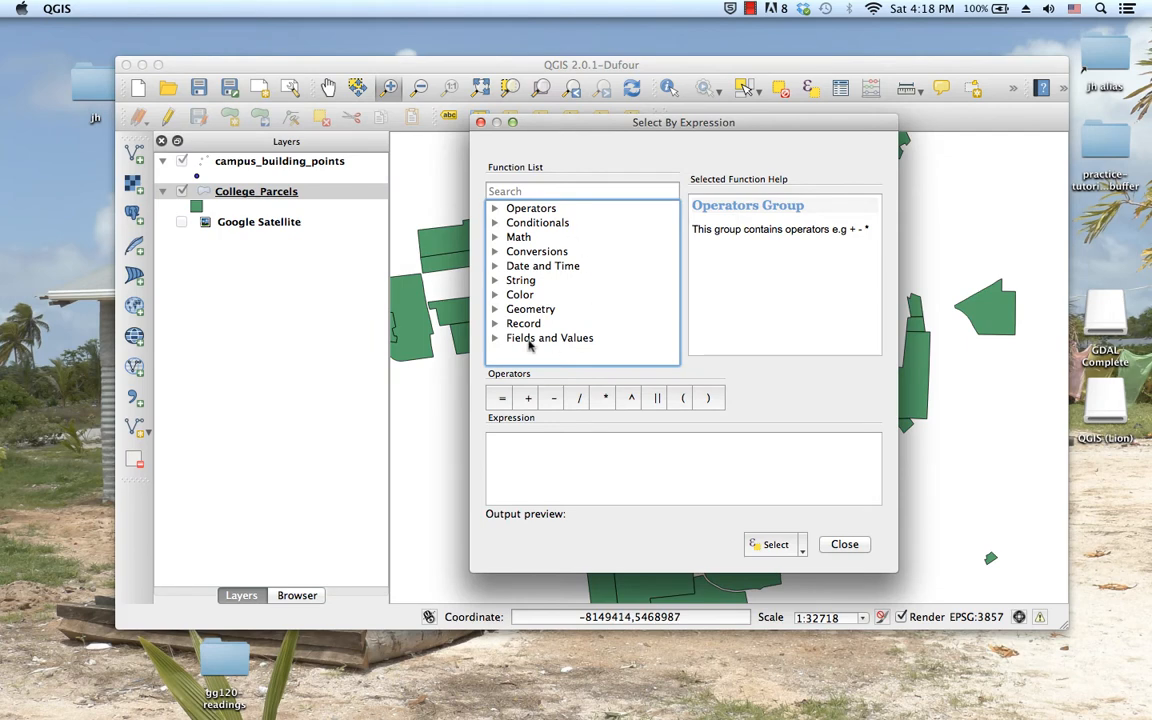
click(496, 336)
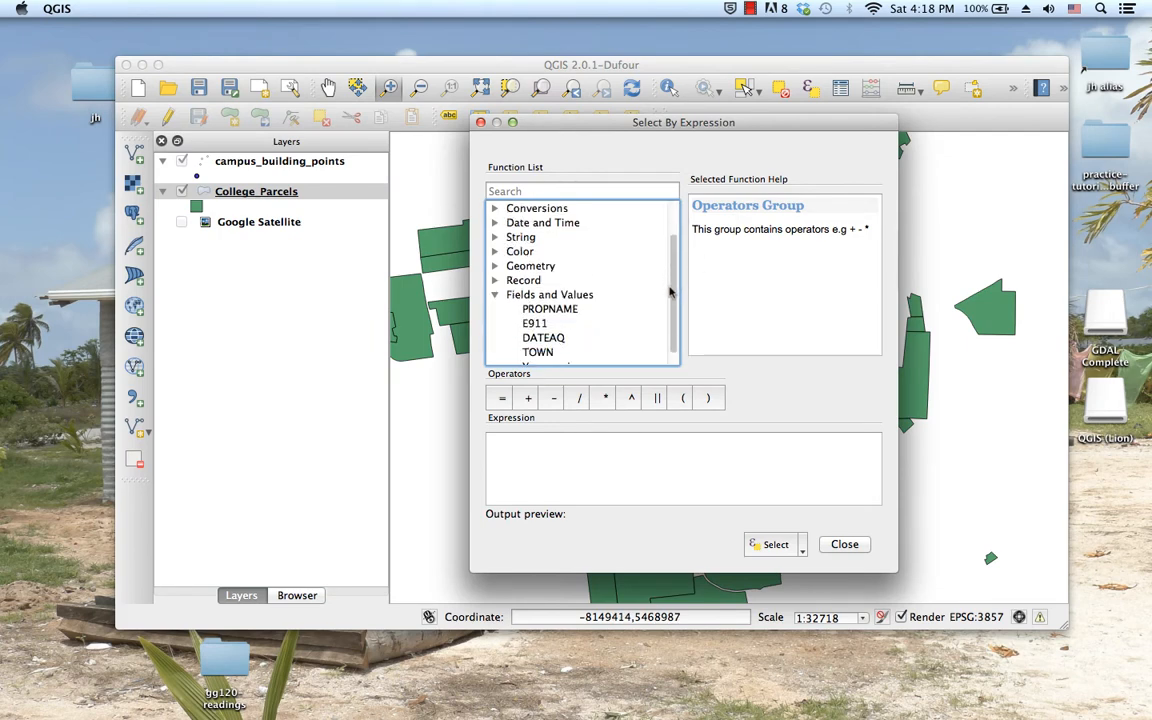
scroll(down, 3)
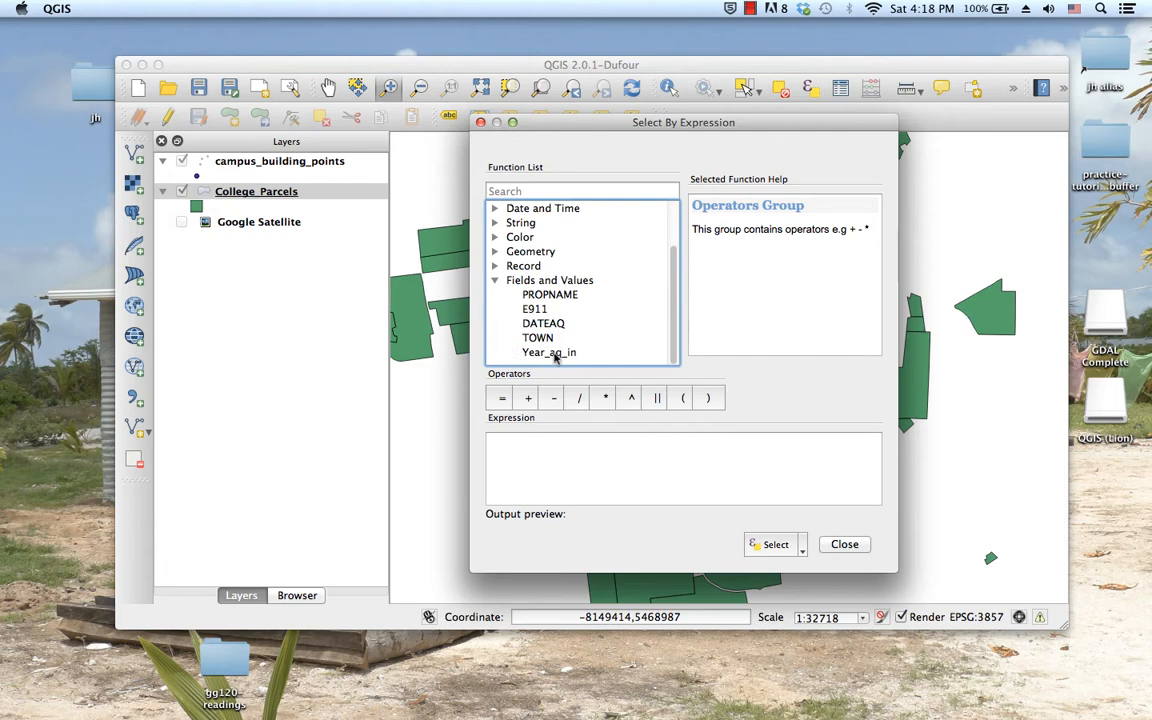
double_click(548, 352)
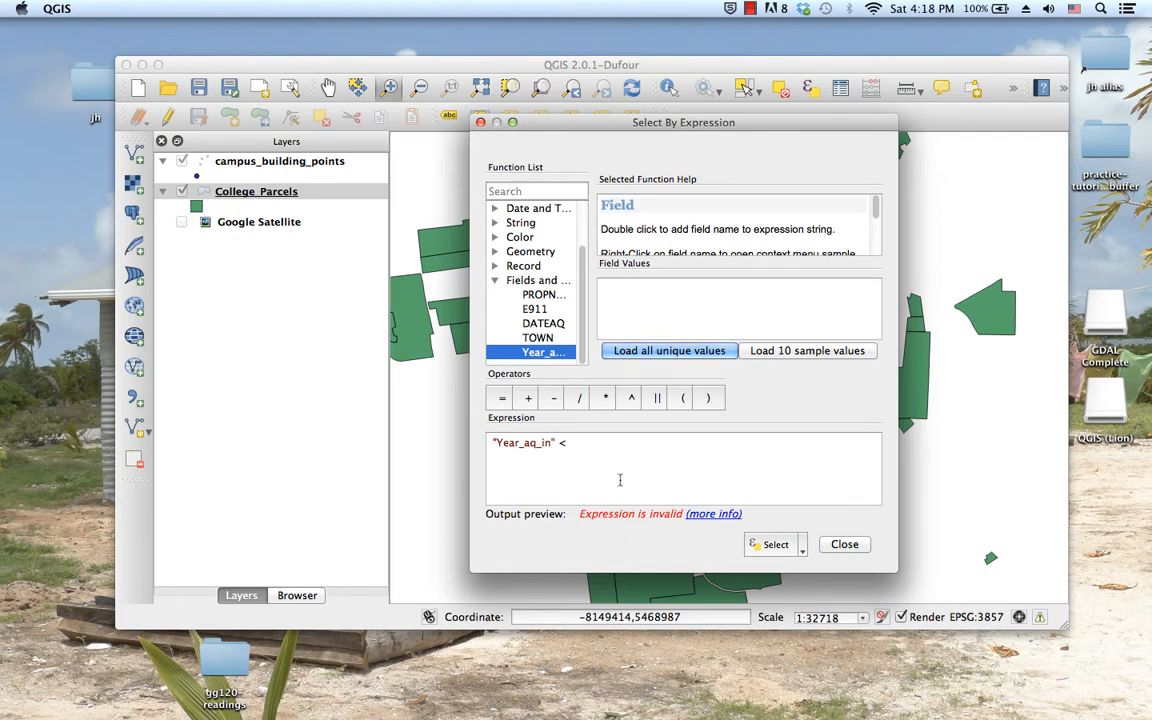
click(668, 350)
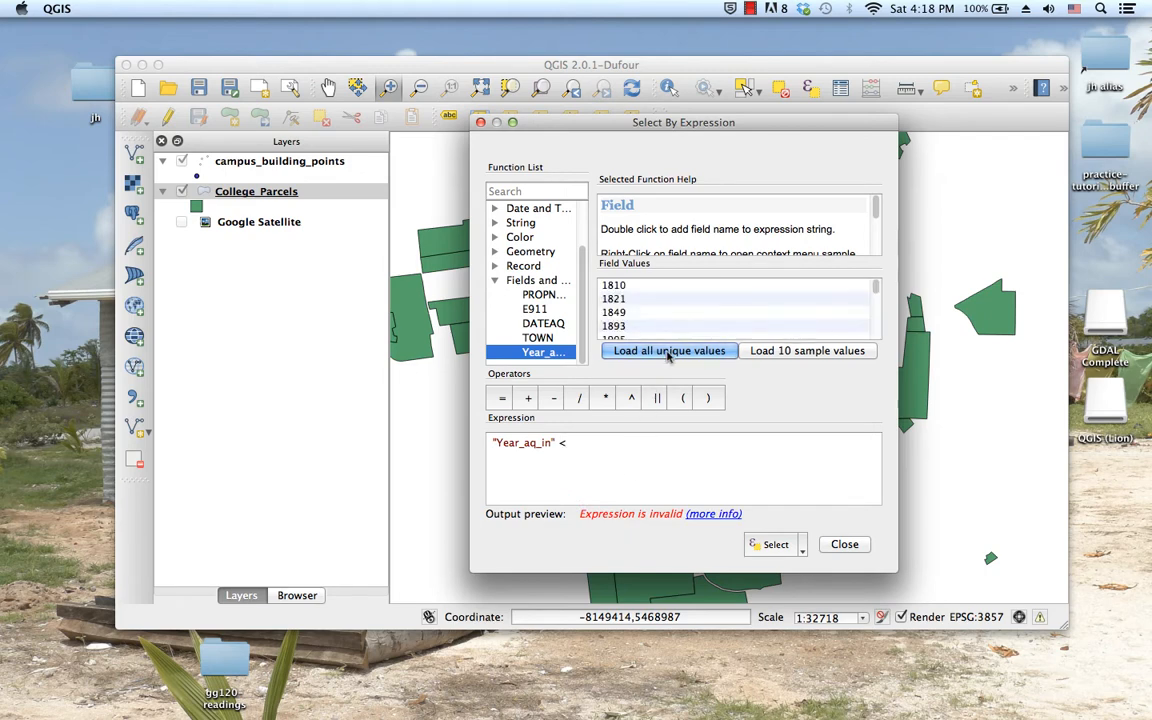
scroll(down, 3)
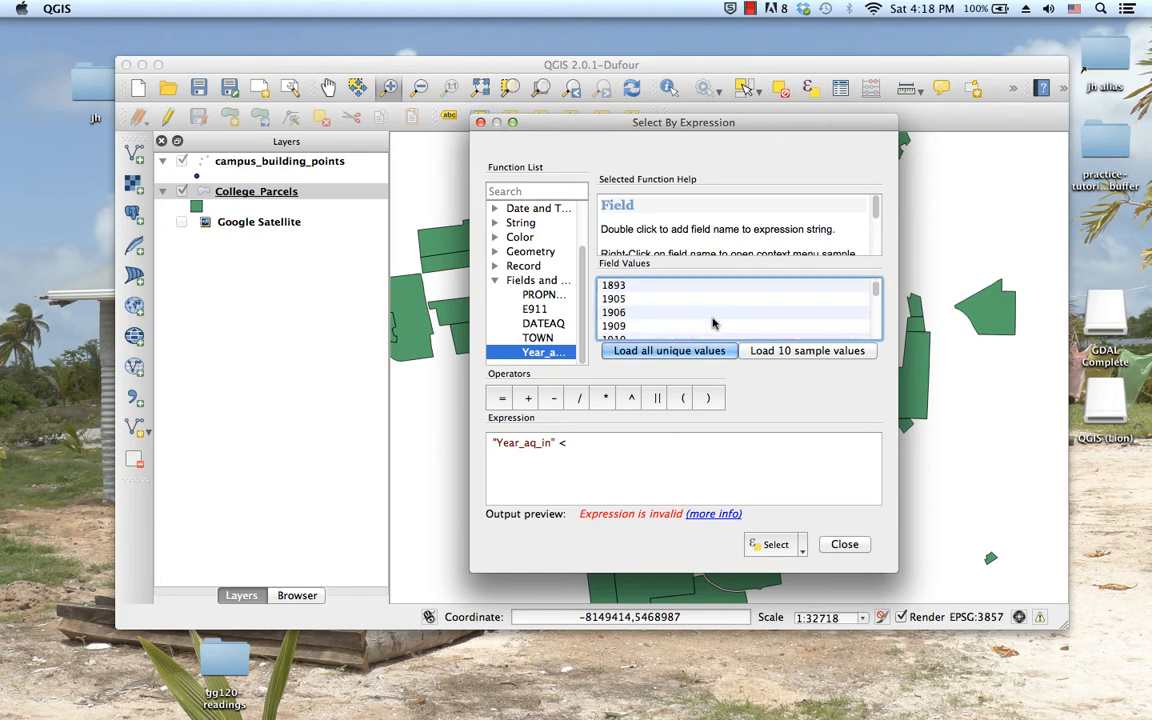
scroll(down, 3)
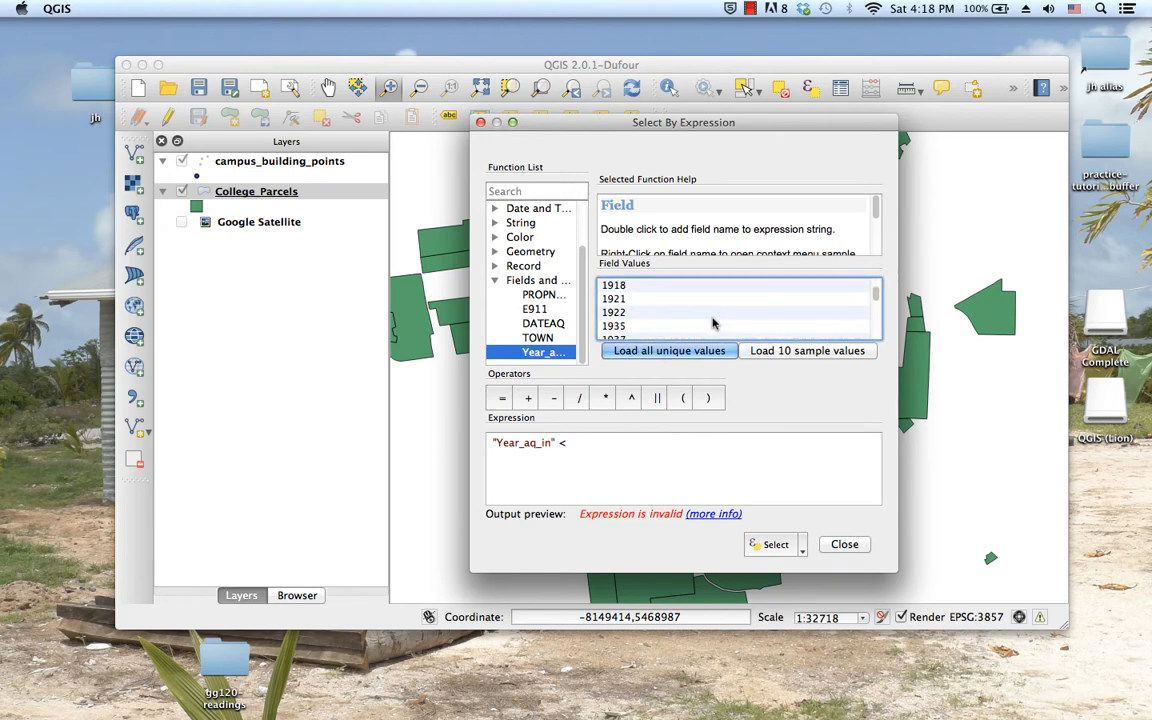
scroll(down, 3)
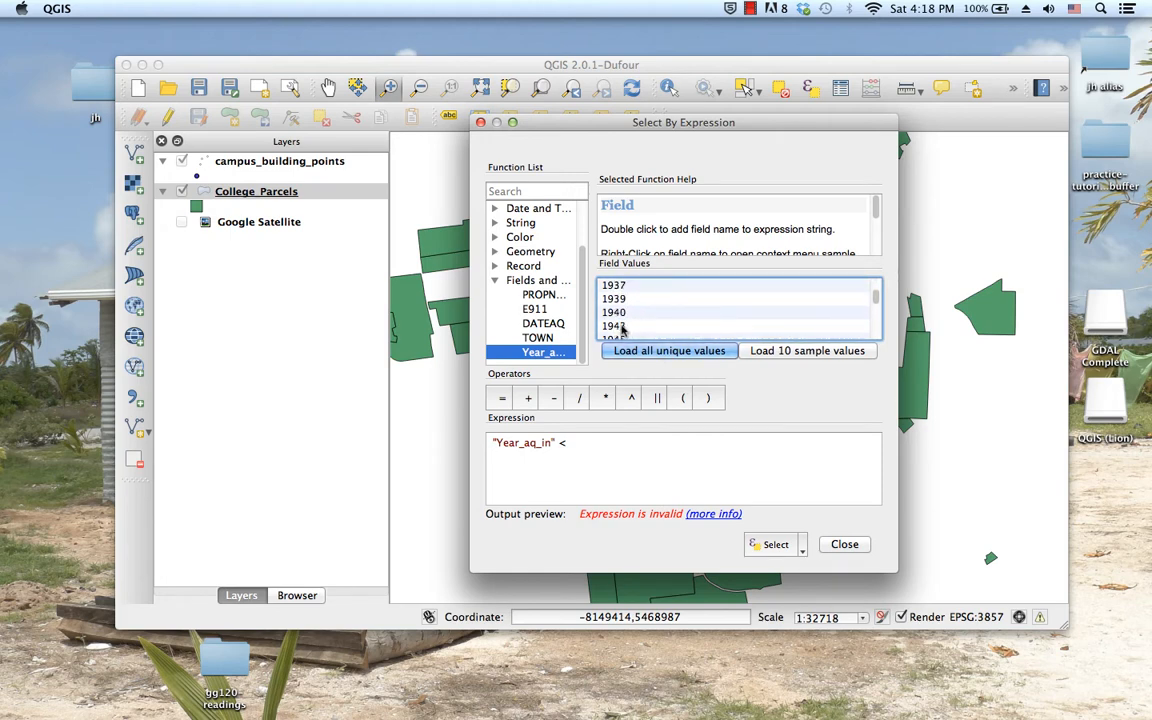
double_click(614, 326)
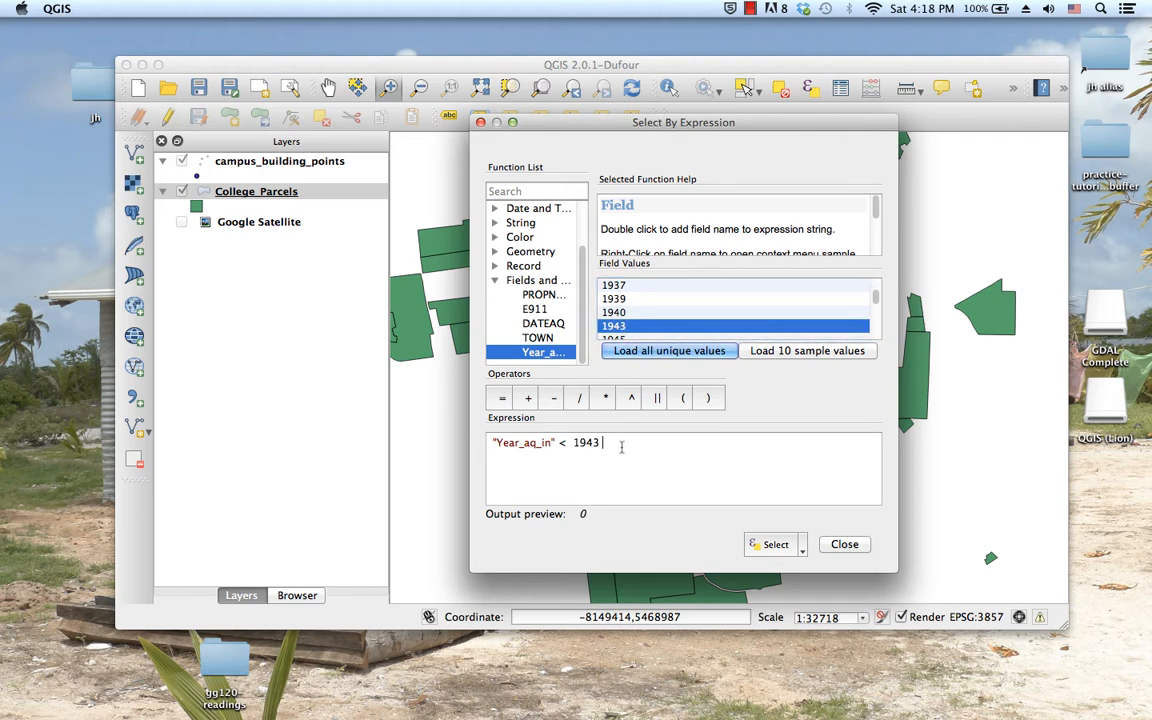
mouse_move(616, 468)
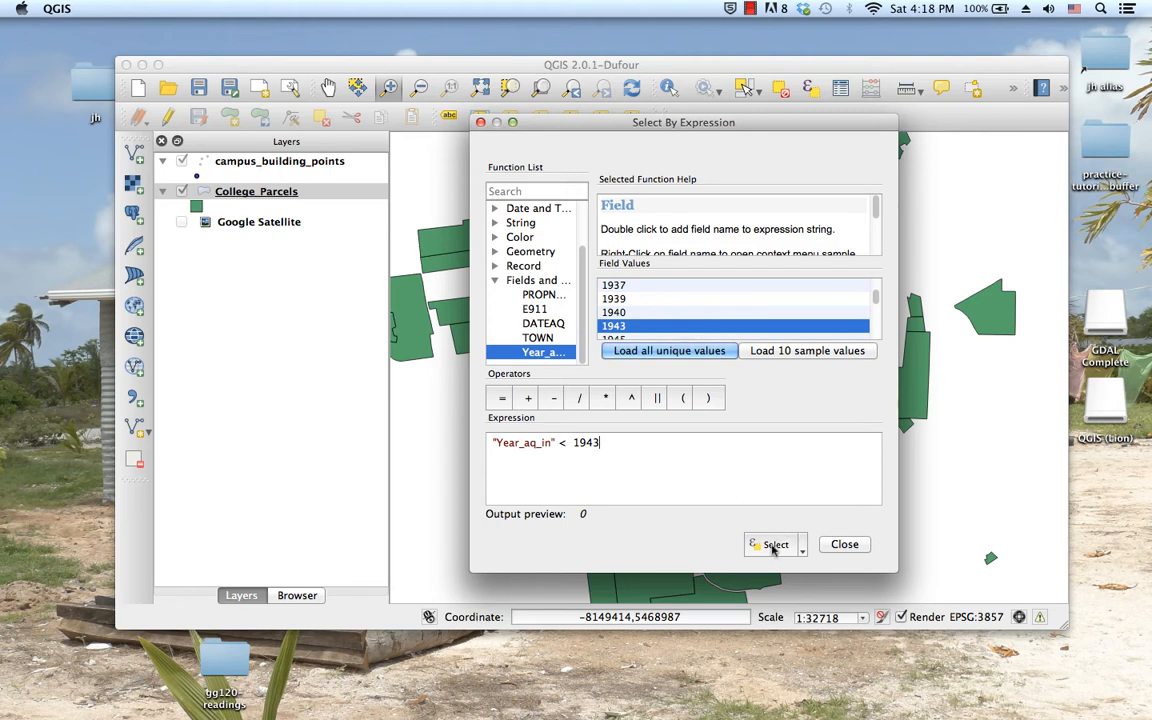
mouse_move(776, 544)
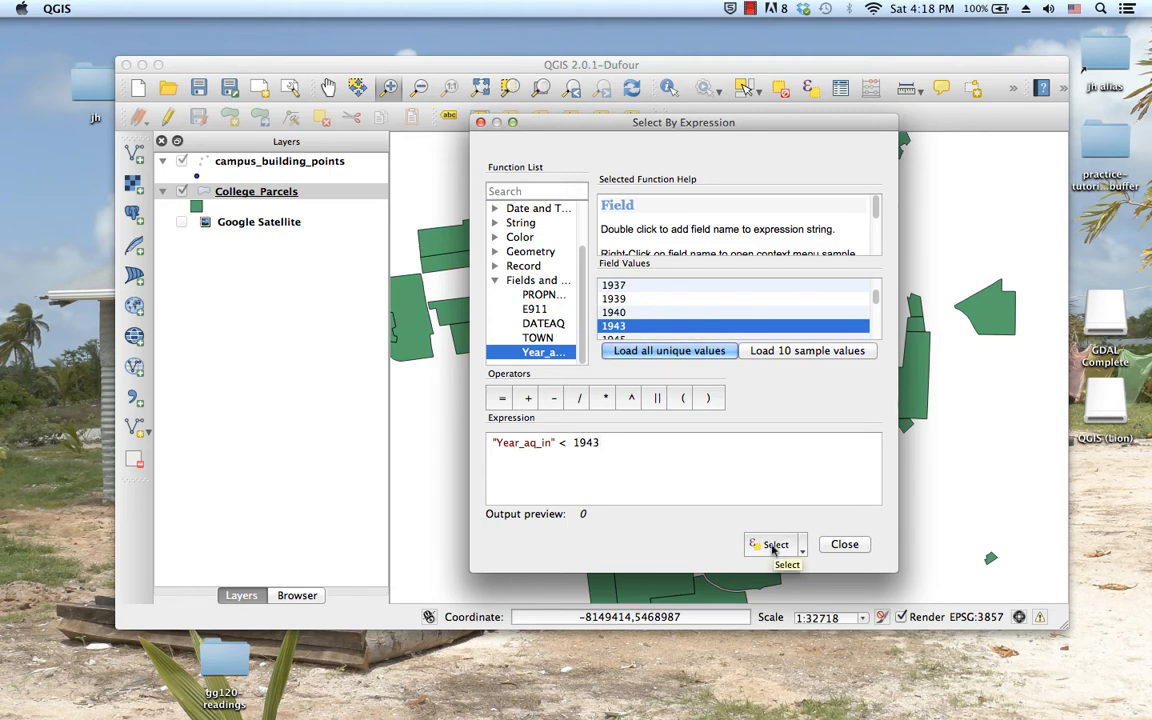
click(770, 544)
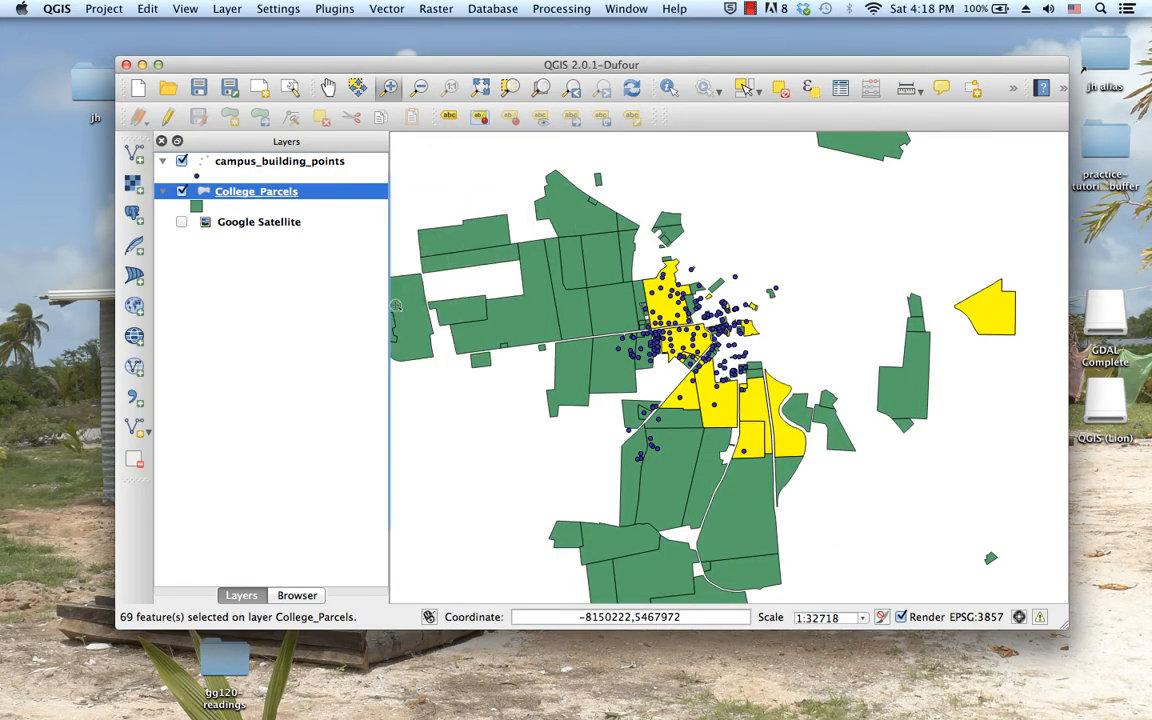
click(840, 88)
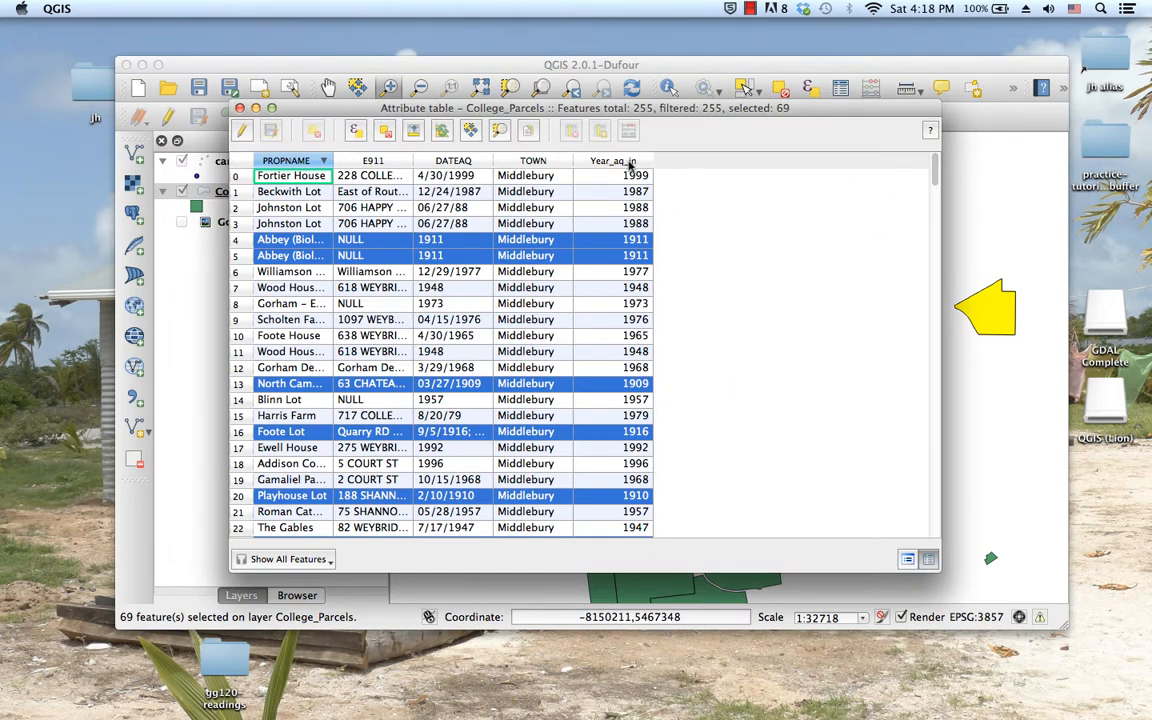
click(606, 160)
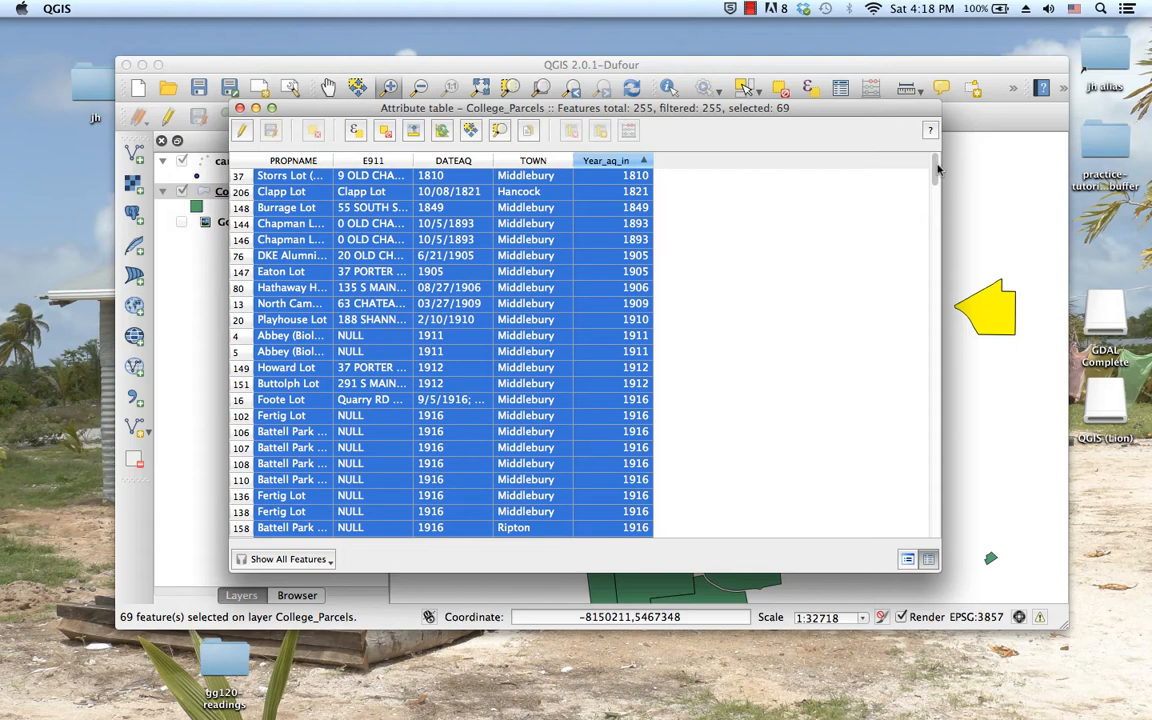
scroll(down, 3)
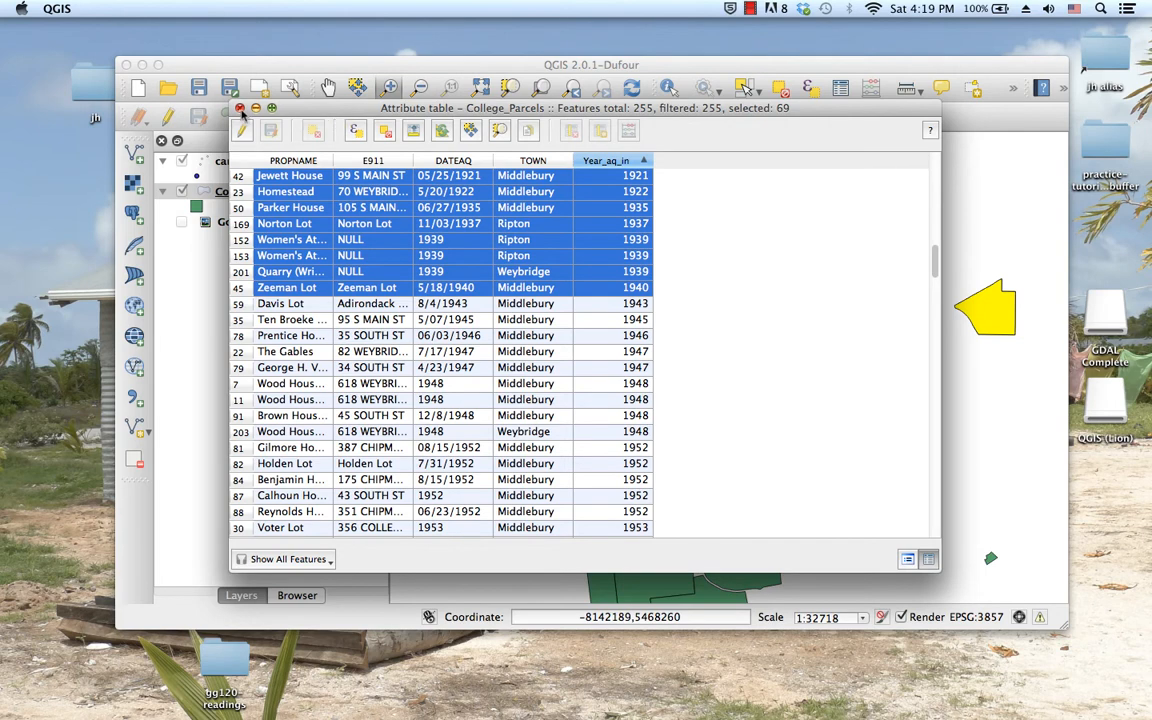
click(240, 108)
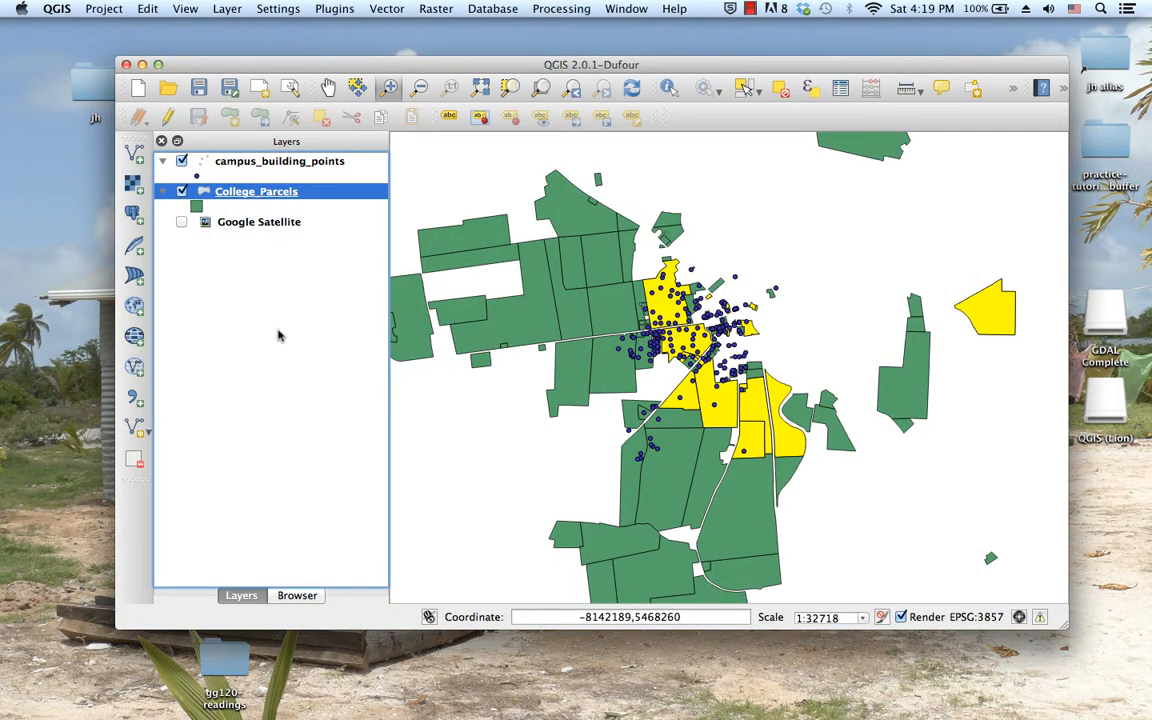
mouse_move(312, 168)
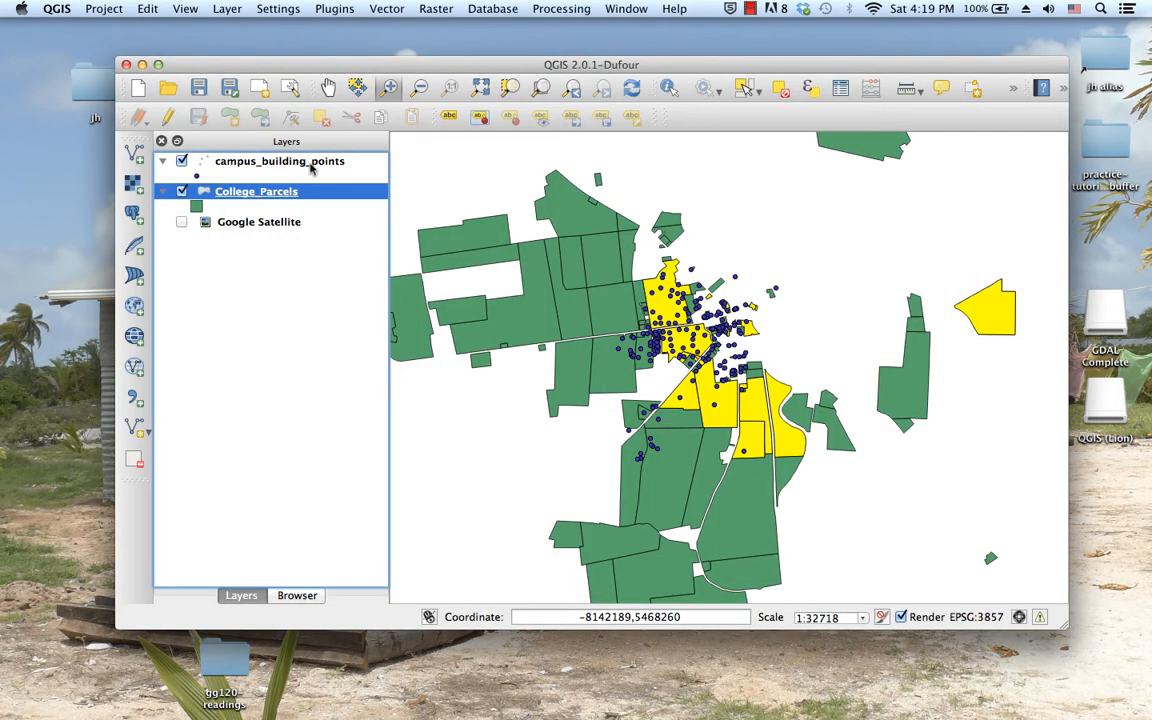
mouse_move(280, 160)
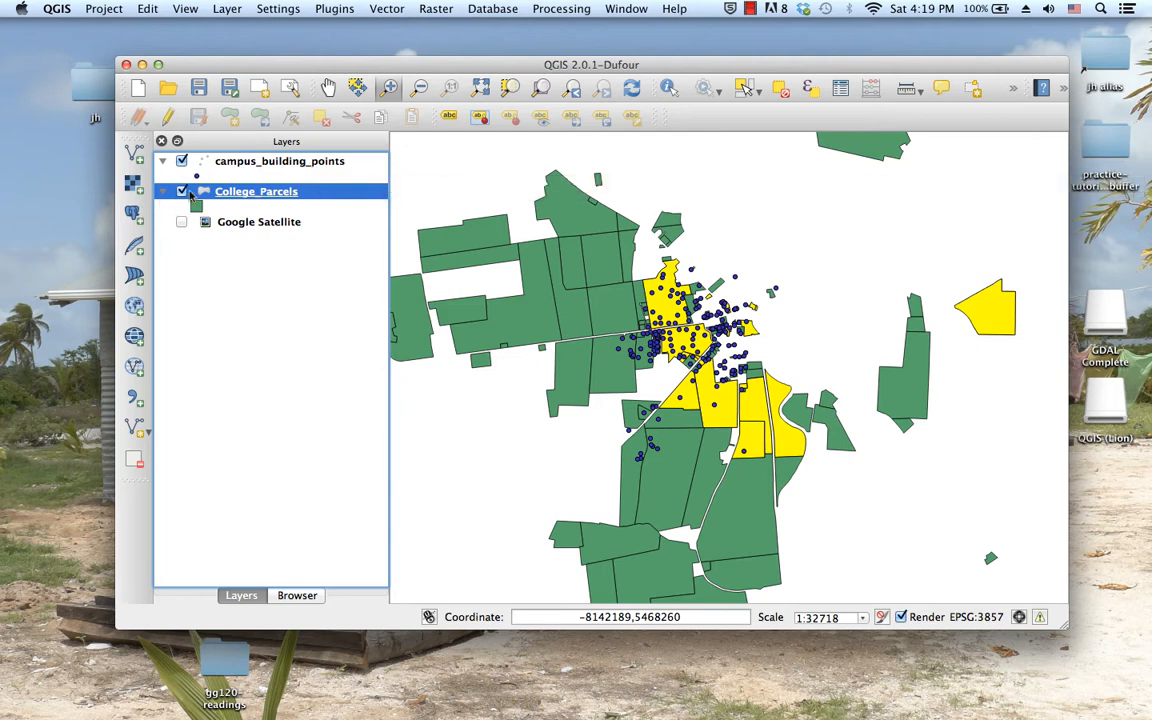
mouse_move(256, 192)
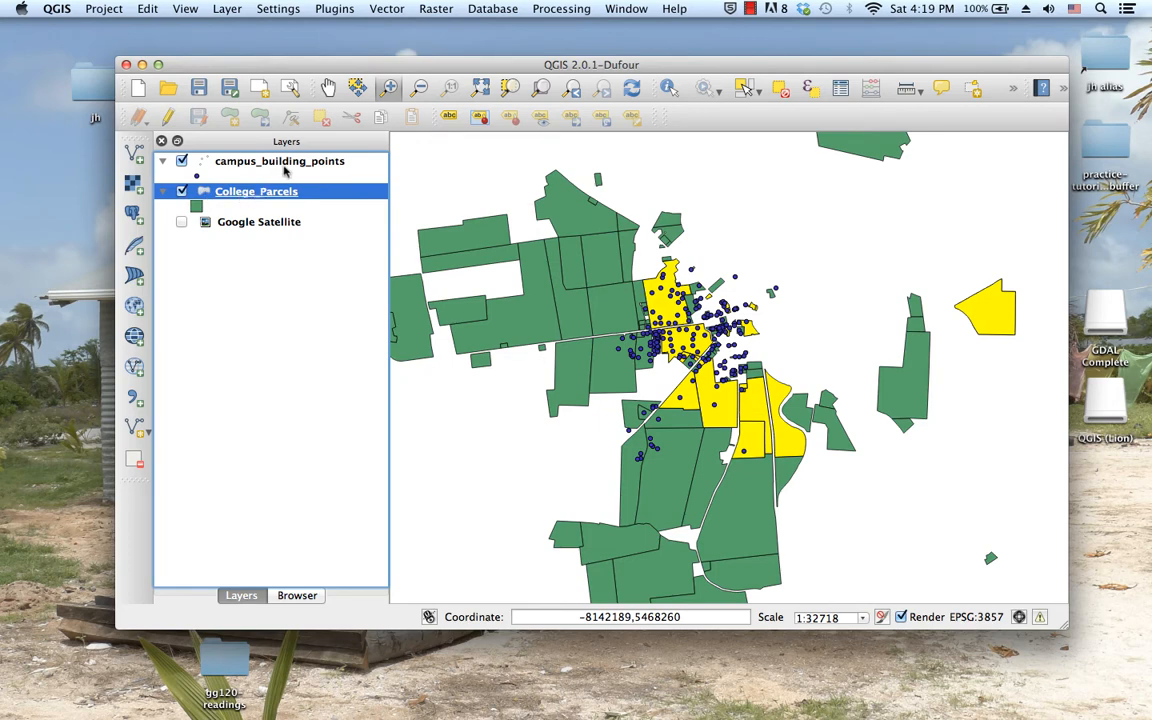
Untick College_Parcels so only the campus building points stay visible
click(182, 192)
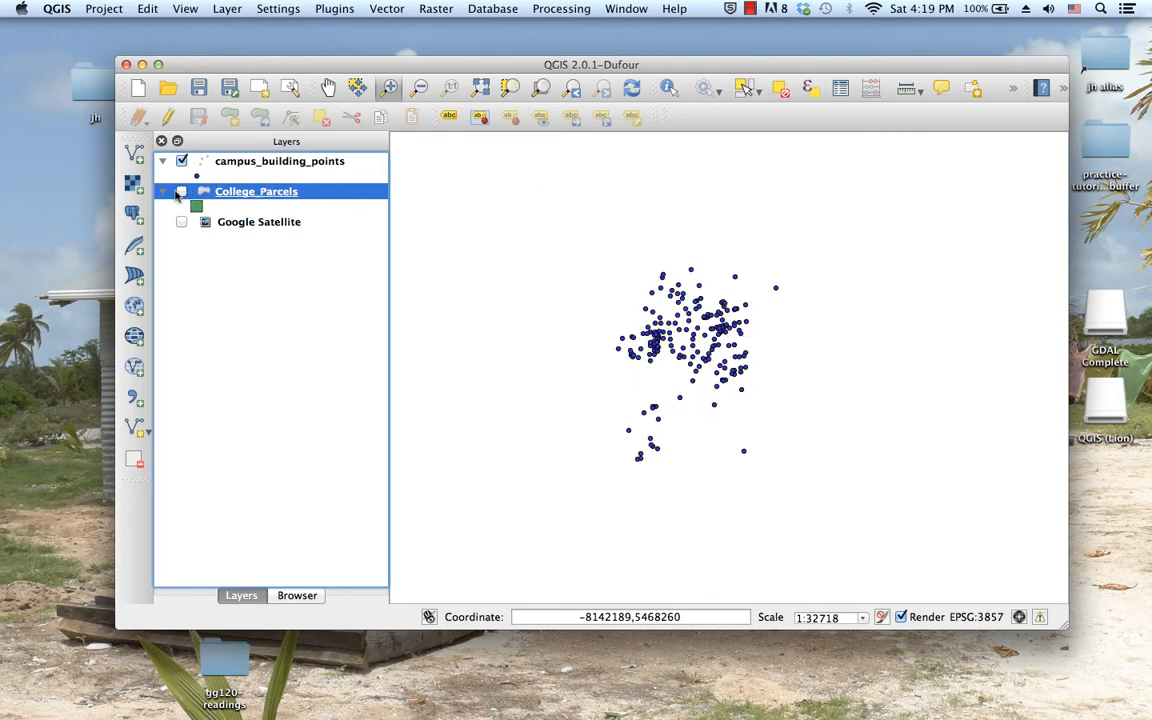
click(180, 192)
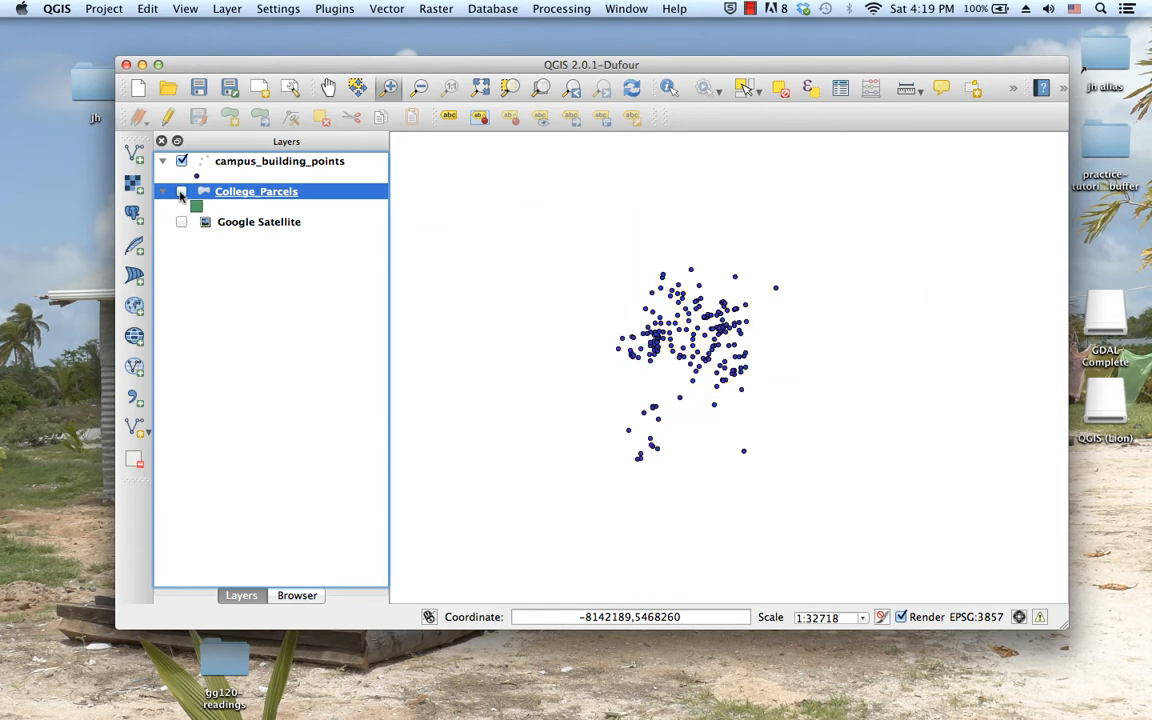
click(182, 192)
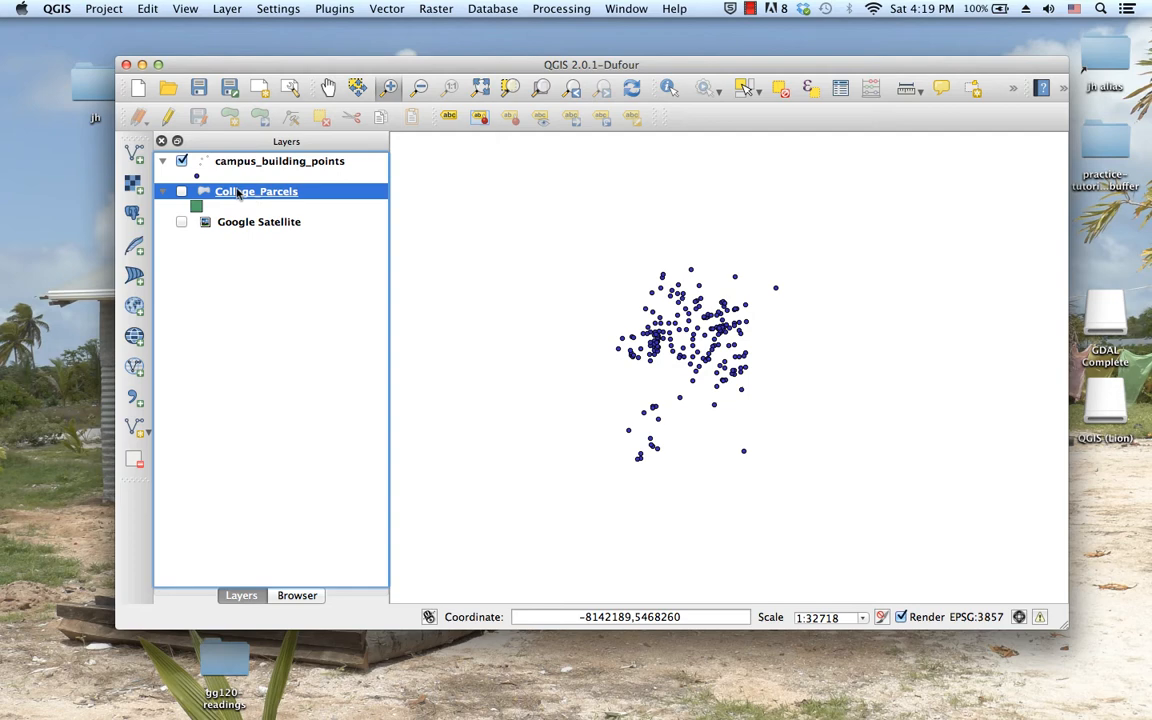
mouse_move(280, 160)
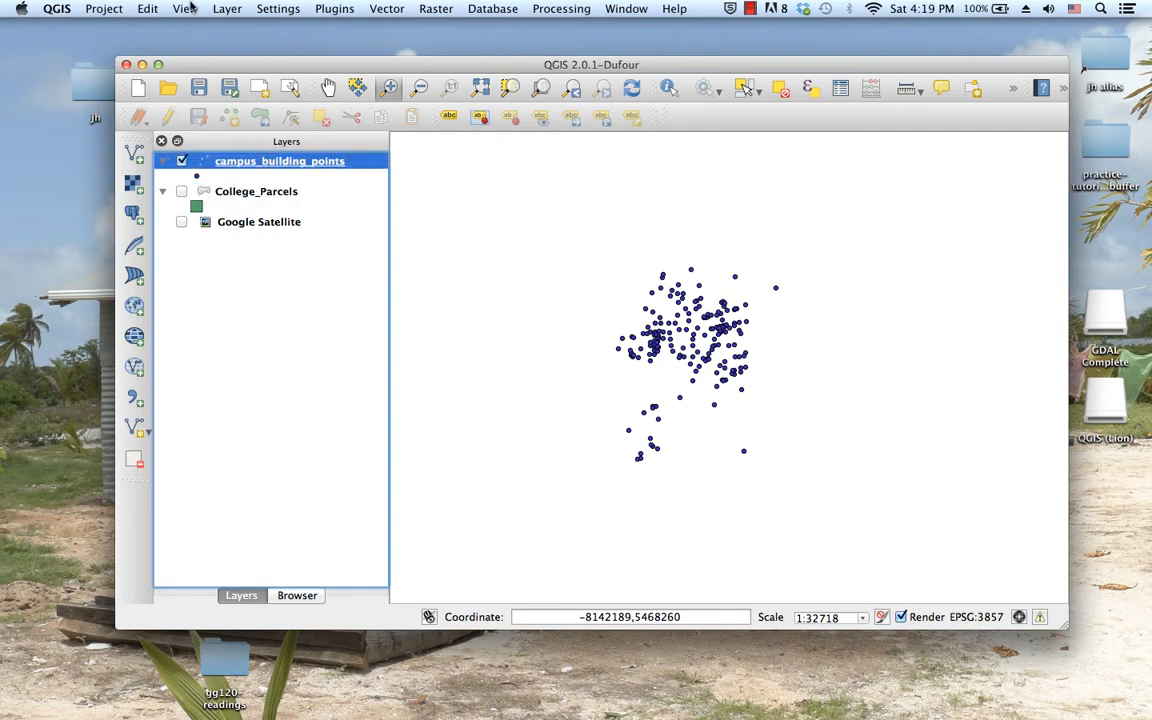
Start an expression on campus_building_points with the YRBLT field and a < comparison
click(184, 8)
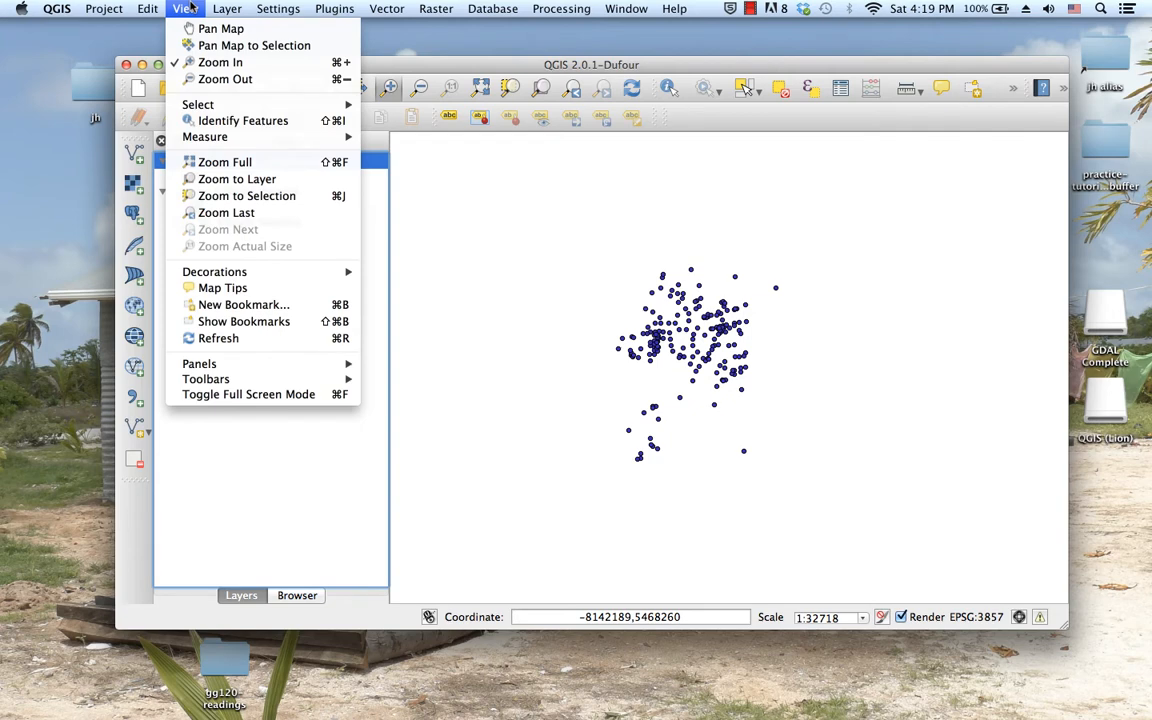
mouse_move(196, 104)
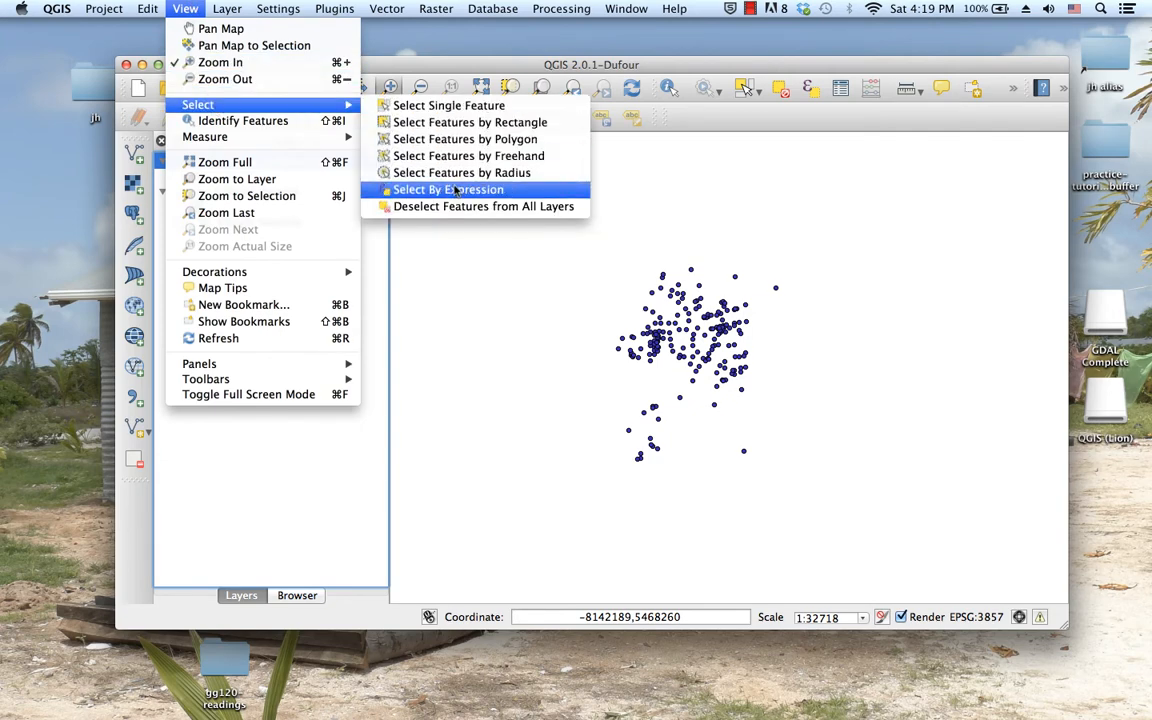
click(448, 188)
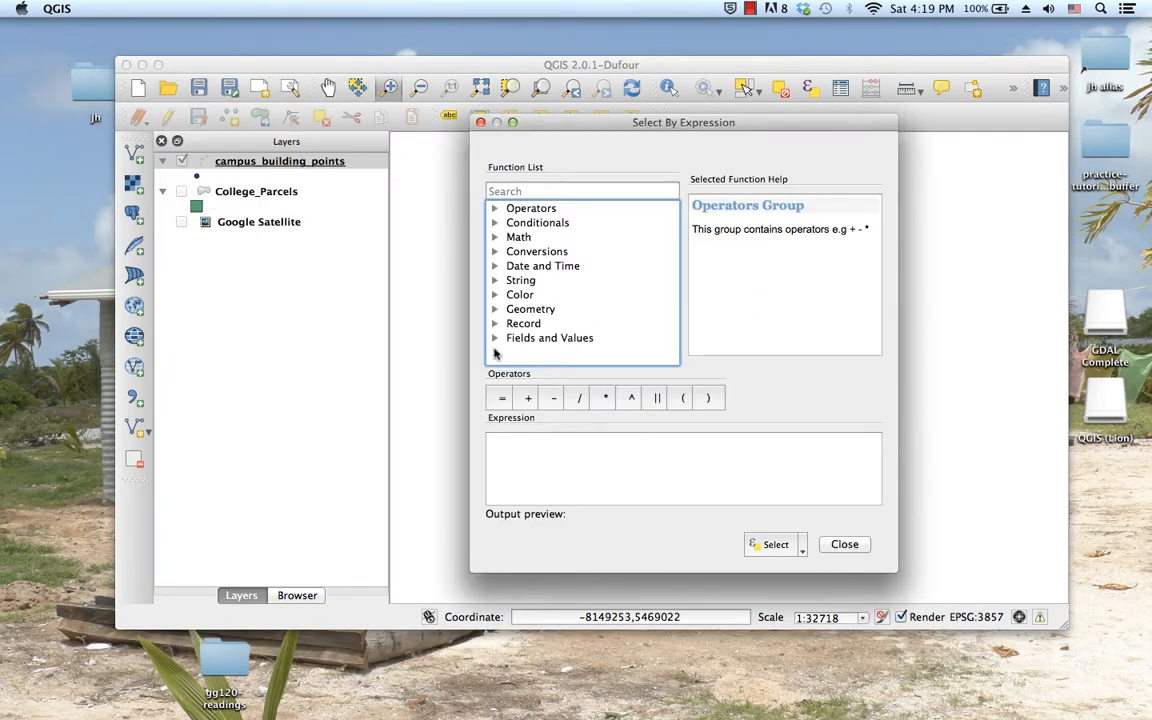
click(494, 336)
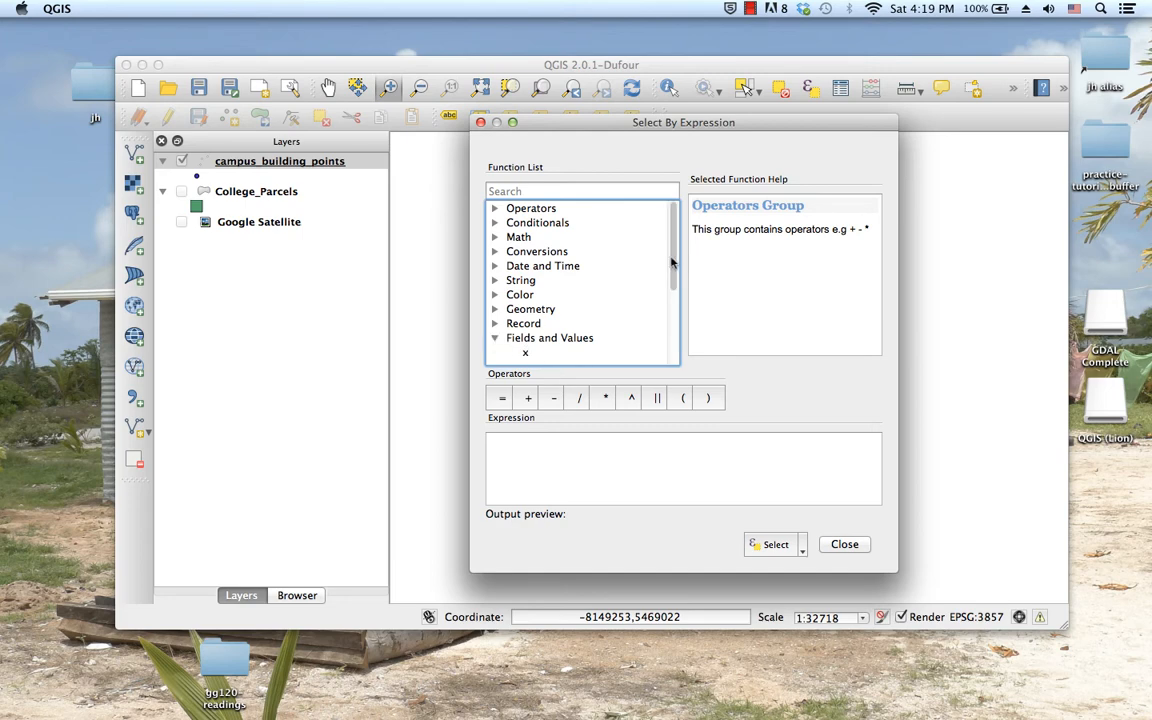
click(496, 336)
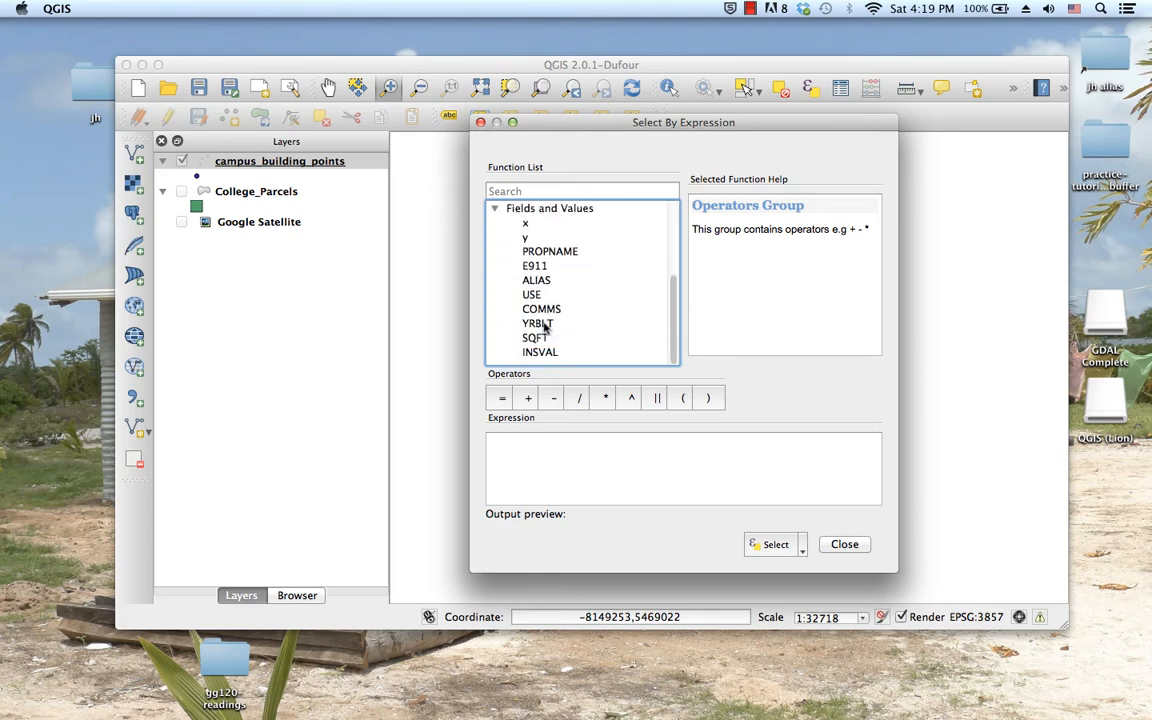
double_click(538, 322)
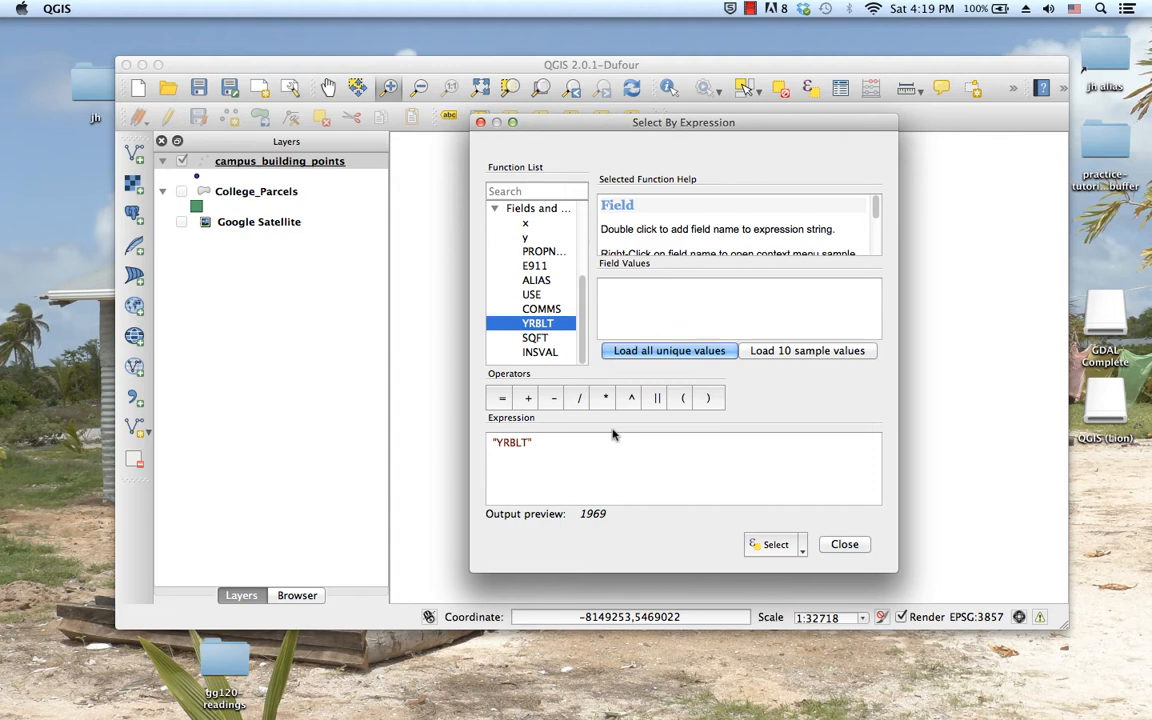
text(<)
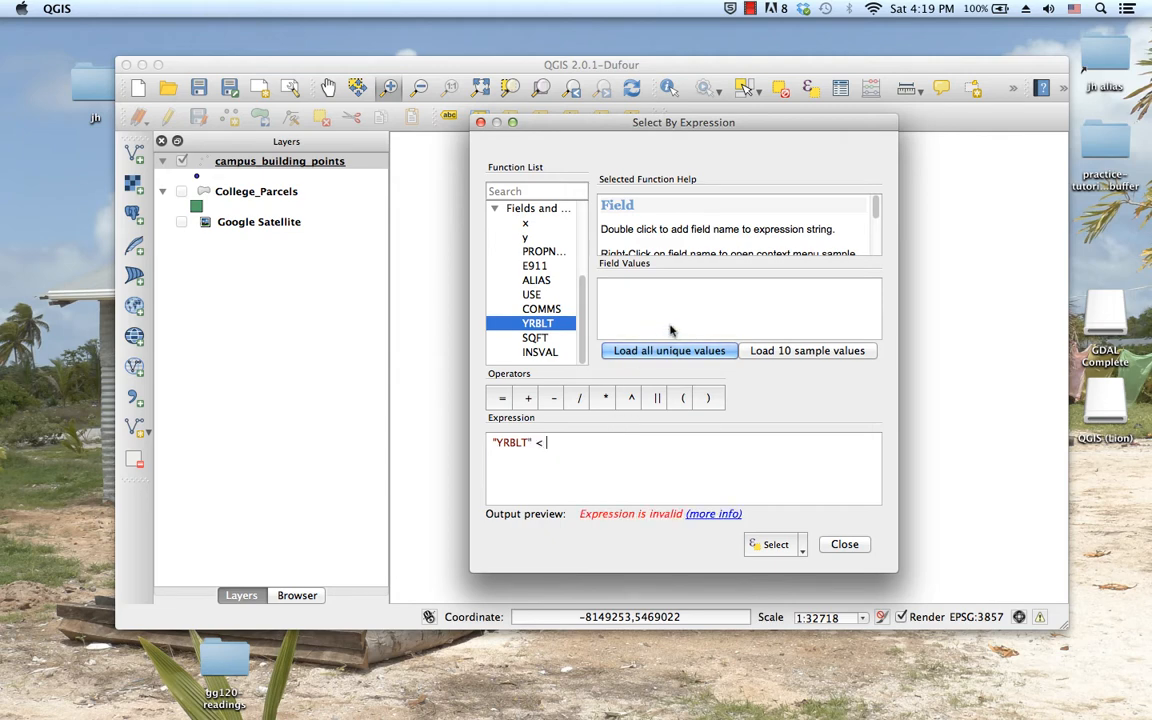
Complete "YRBLT" < 1943 and select the 132 matching building points
click(668, 350)
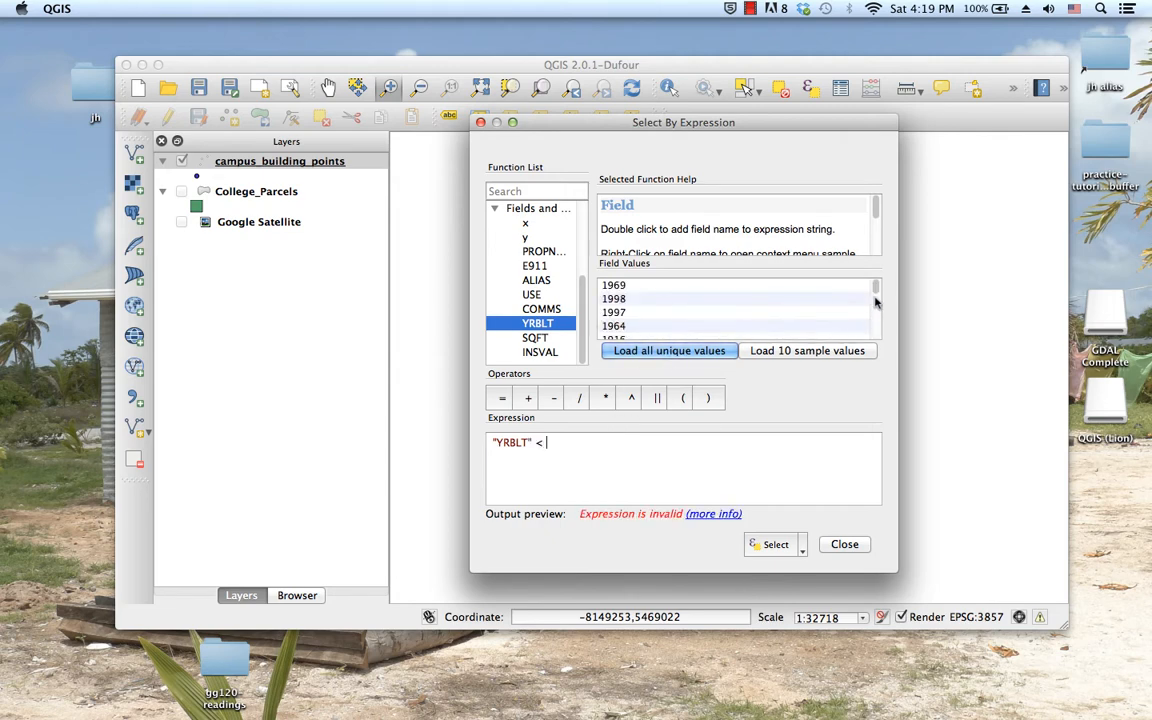
scroll(down, 3)
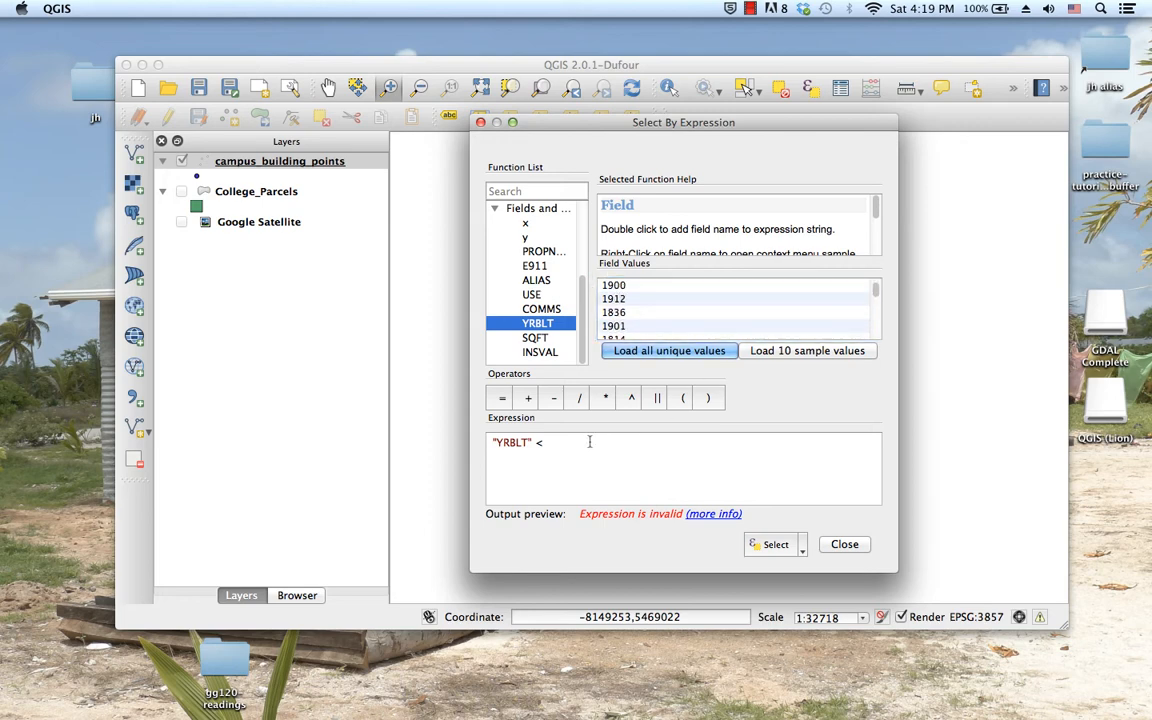
text(1943)
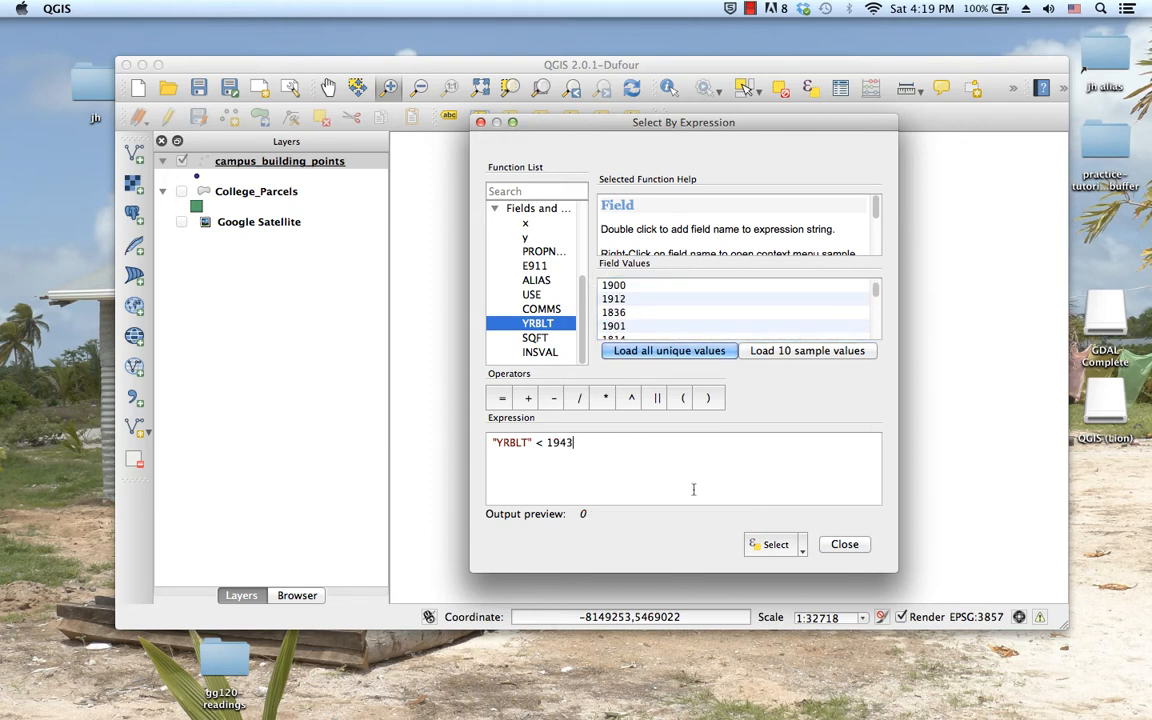
click(776, 544)
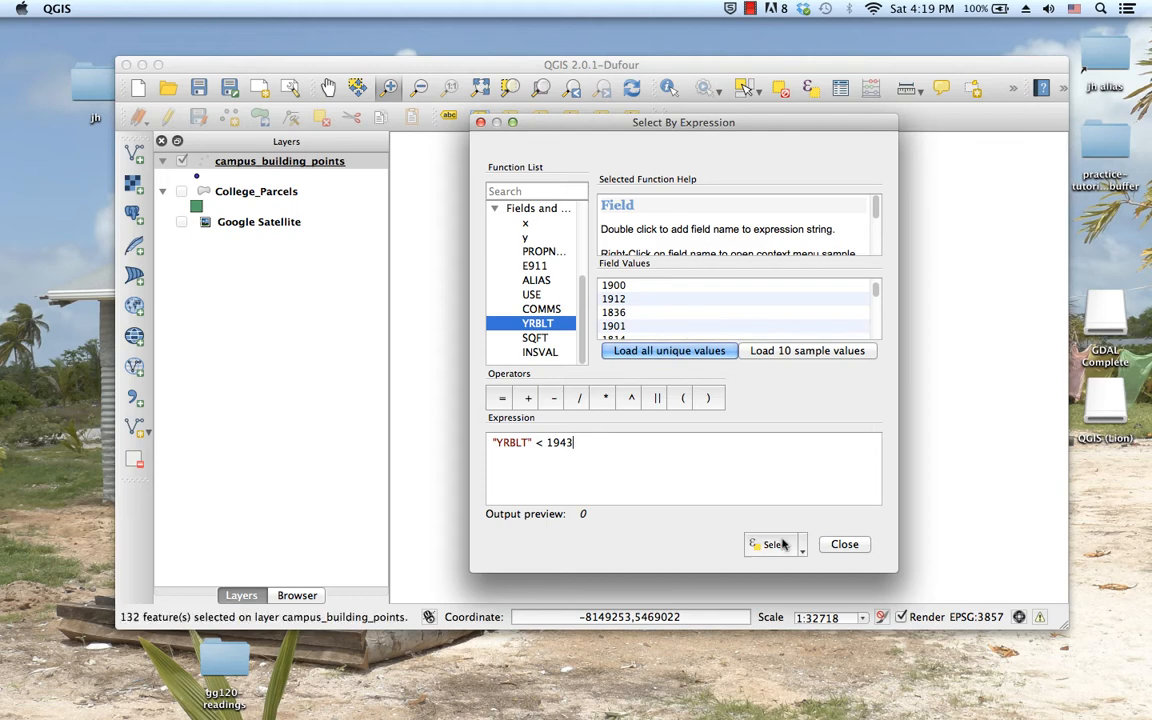
click(844, 544)
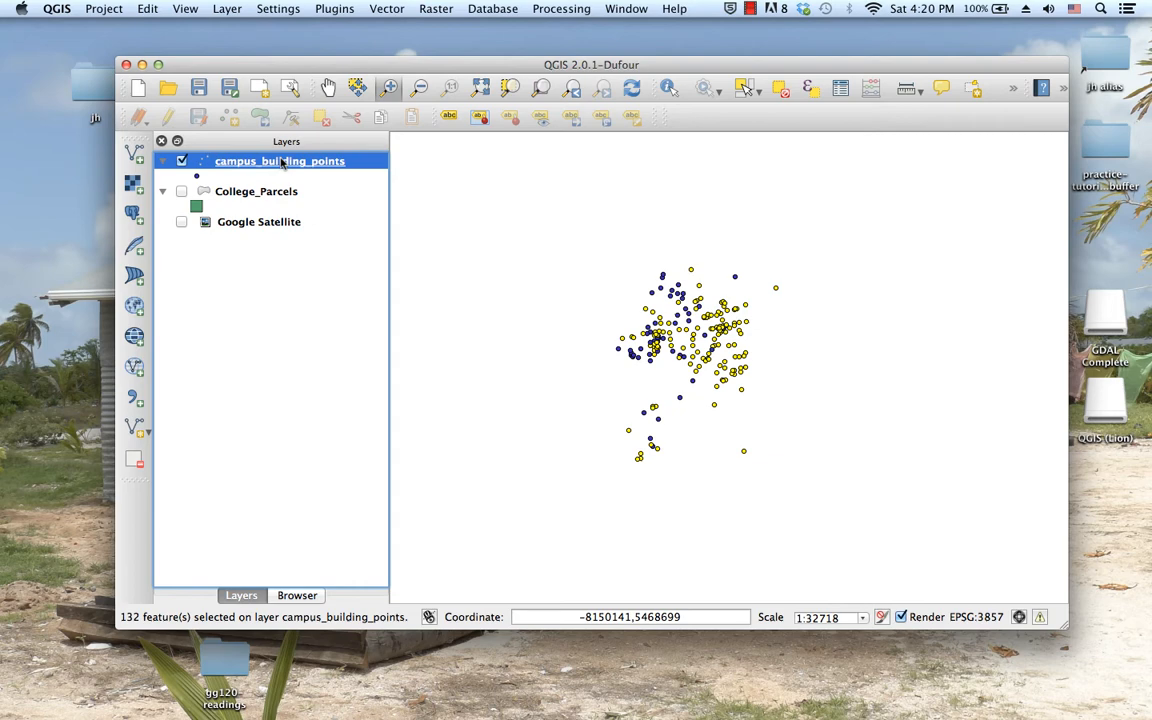
mouse_move(336, 276)
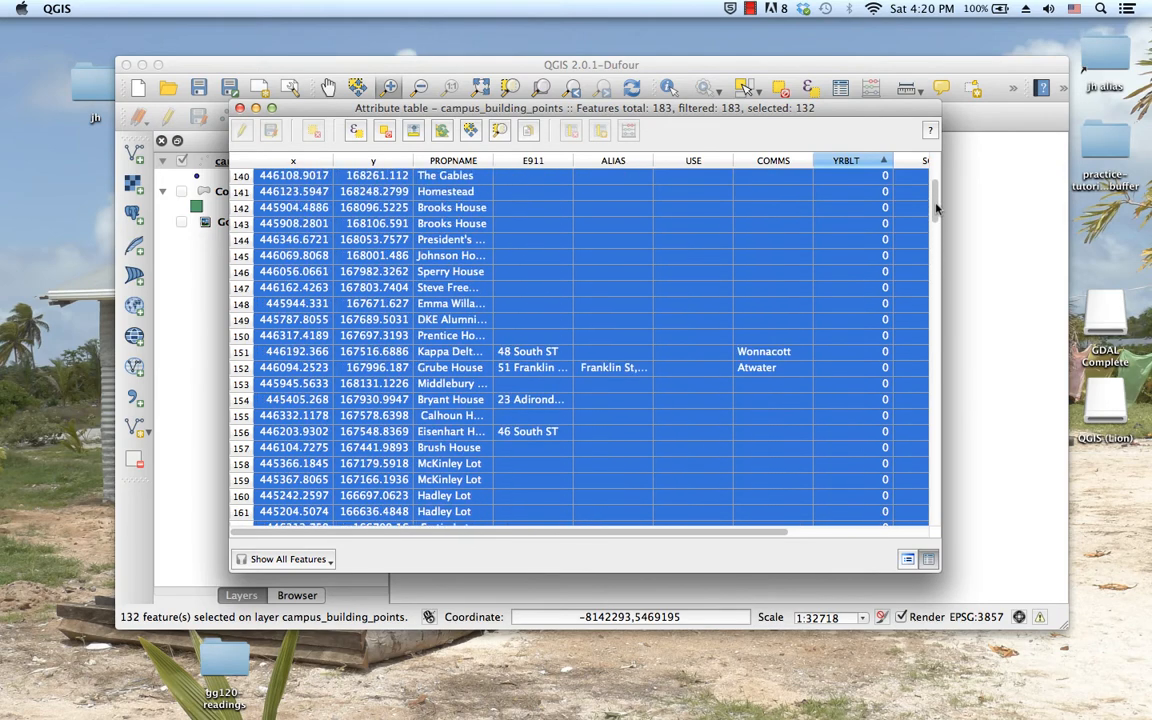
scroll(down, 3)
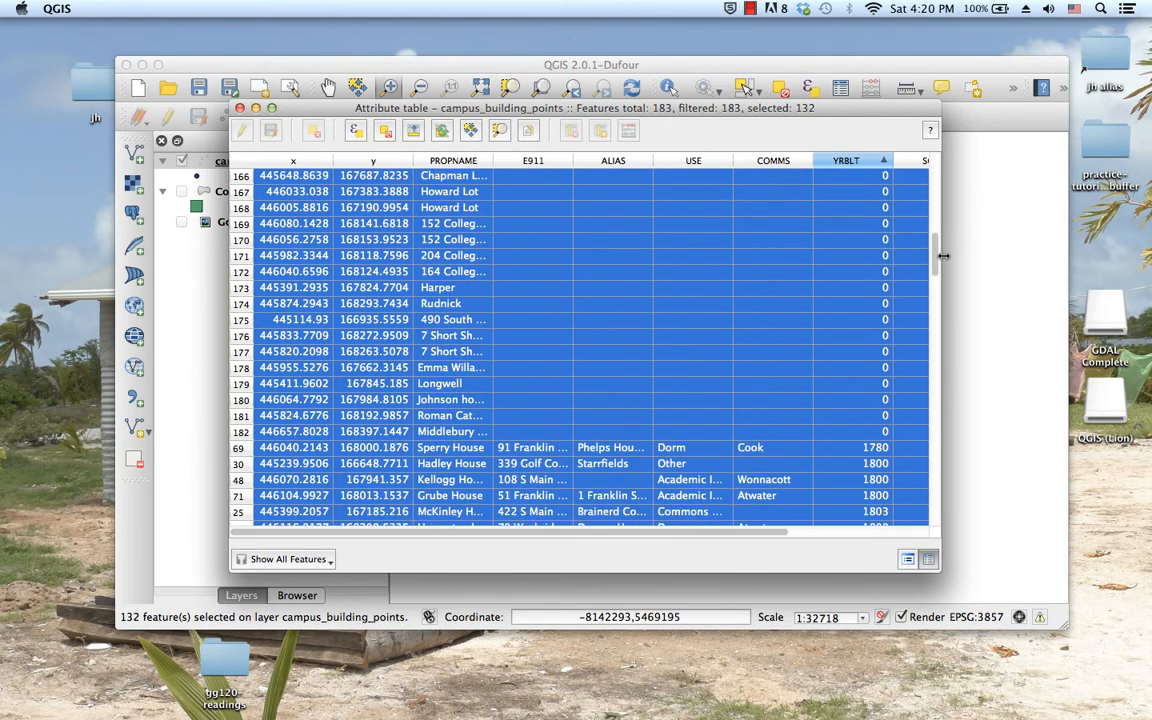
scroll(down, 3)
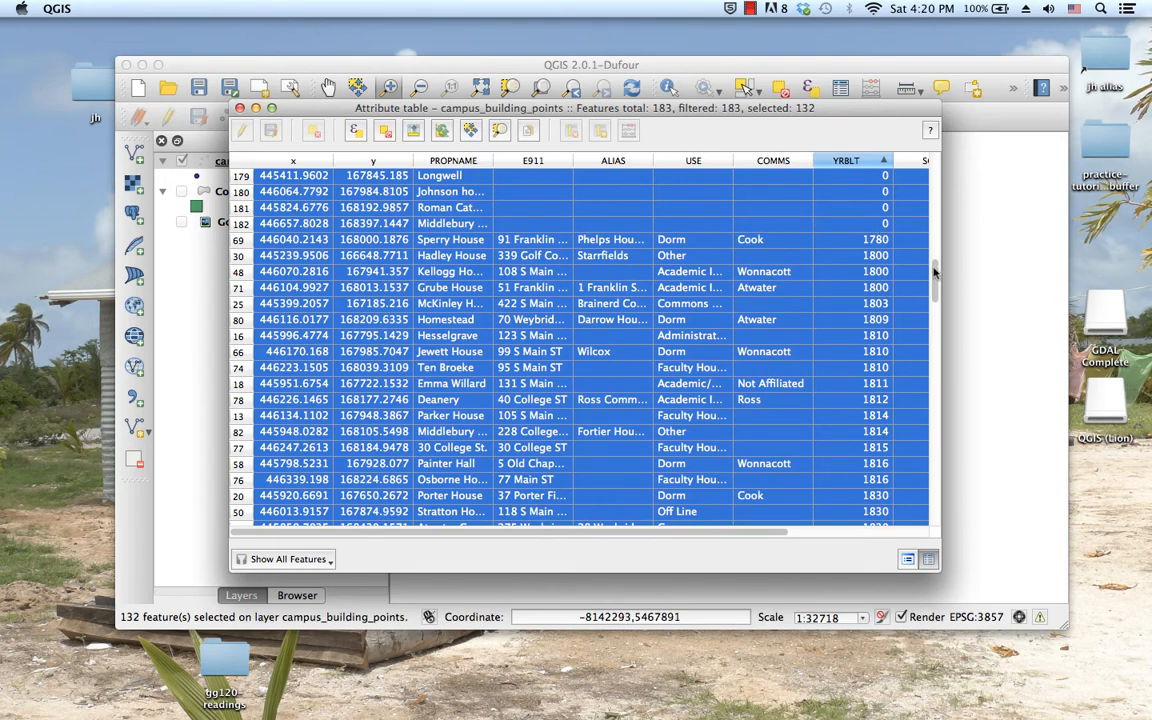
scroll(down, 3)
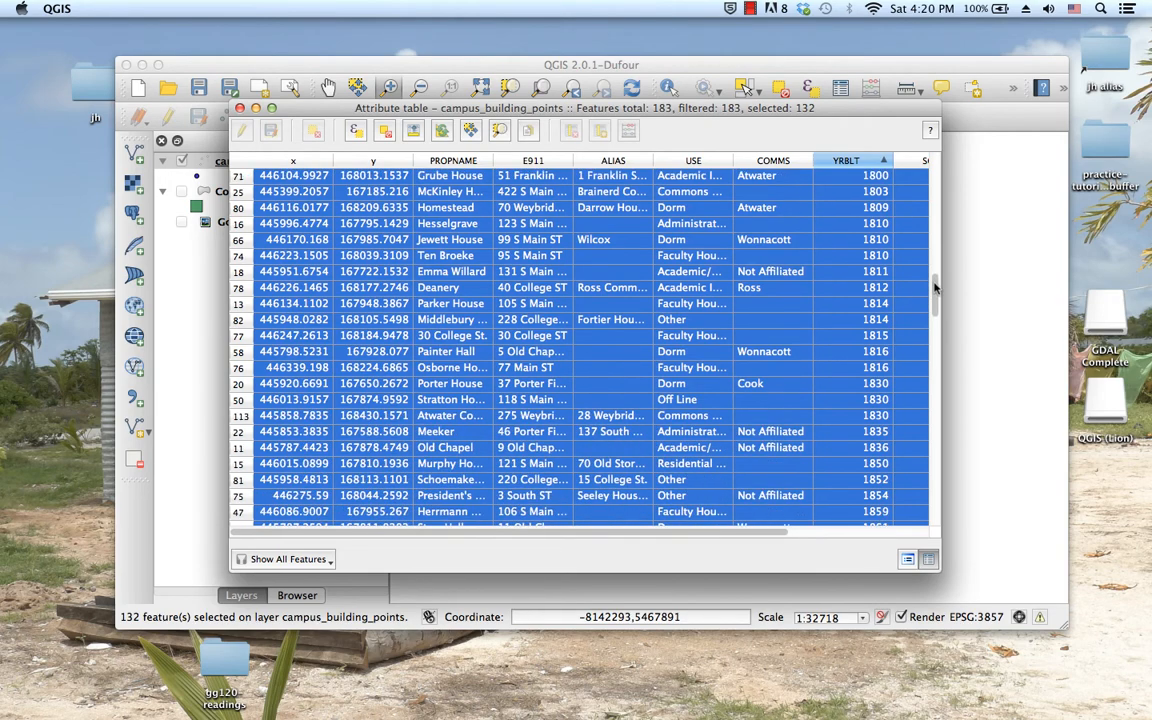
scroll(down, 3)
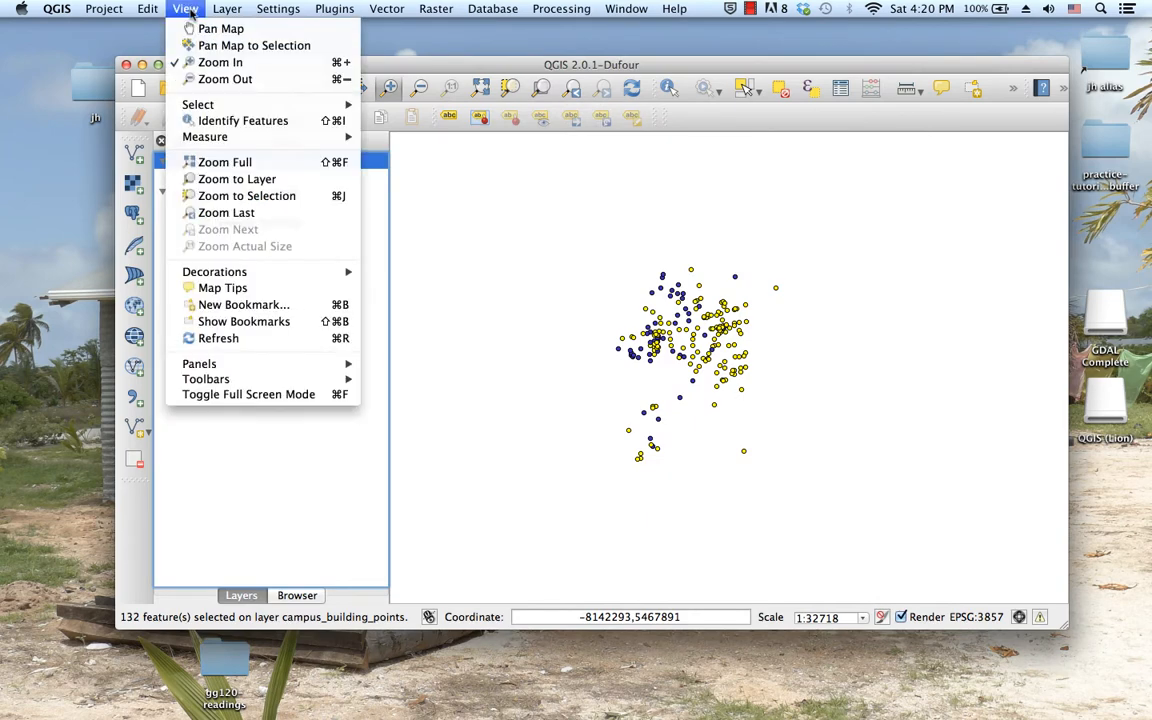
mouse_move(196, 104)
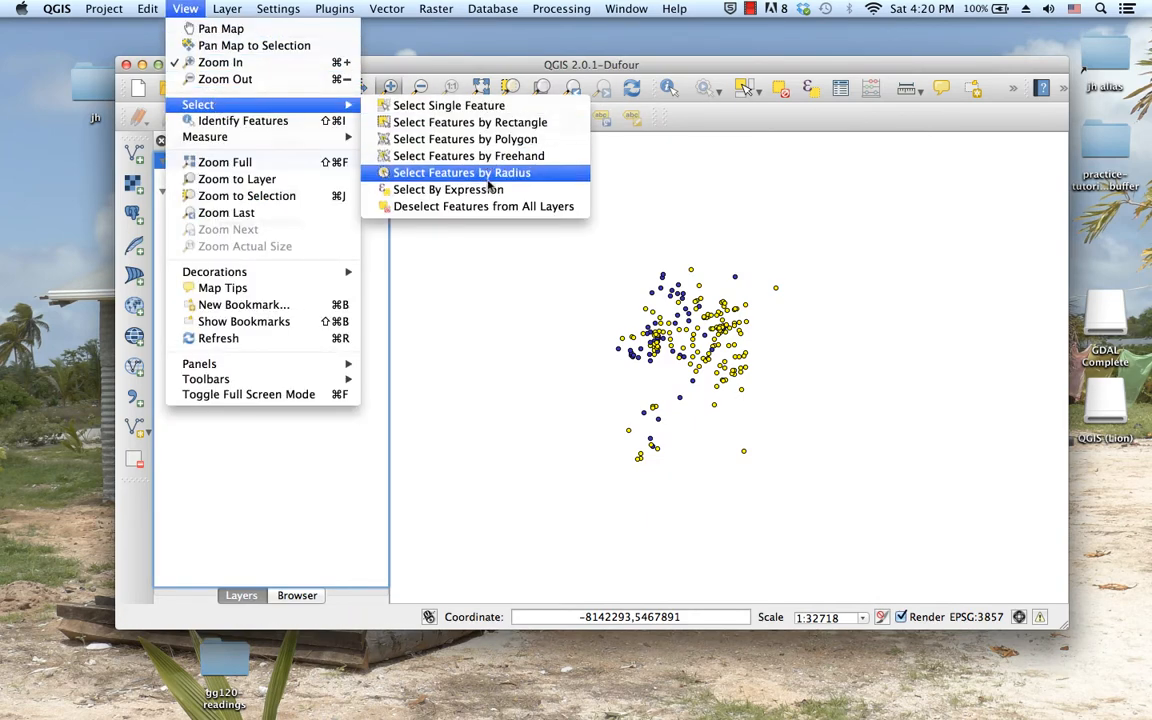
Apply "YRBLT" > 0 as Select within selection, leaving 76 building points
click(448, 188)
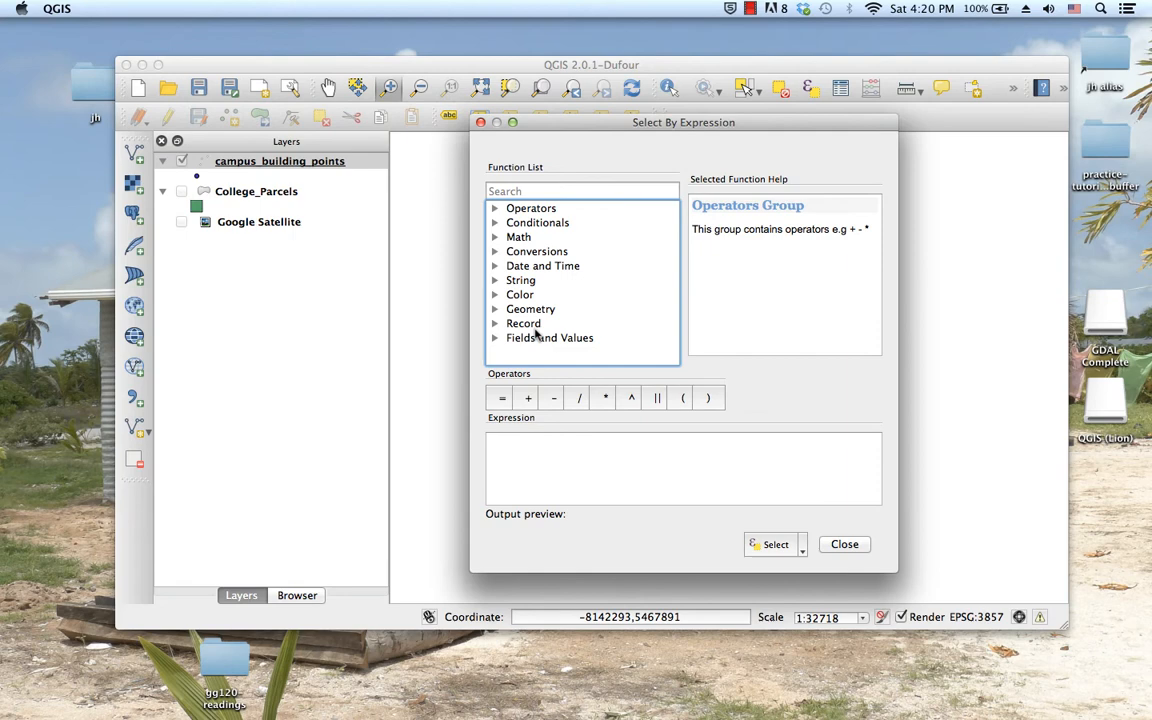
mouse_move(460, 404)
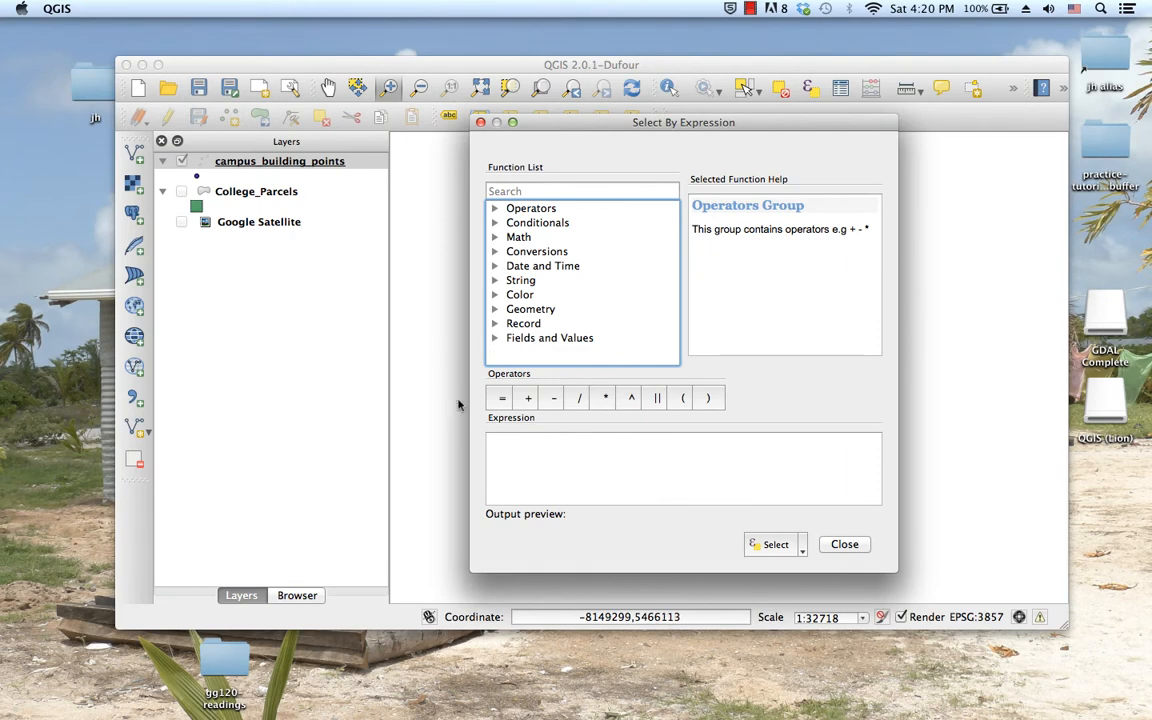
mouse_move(492, 344)
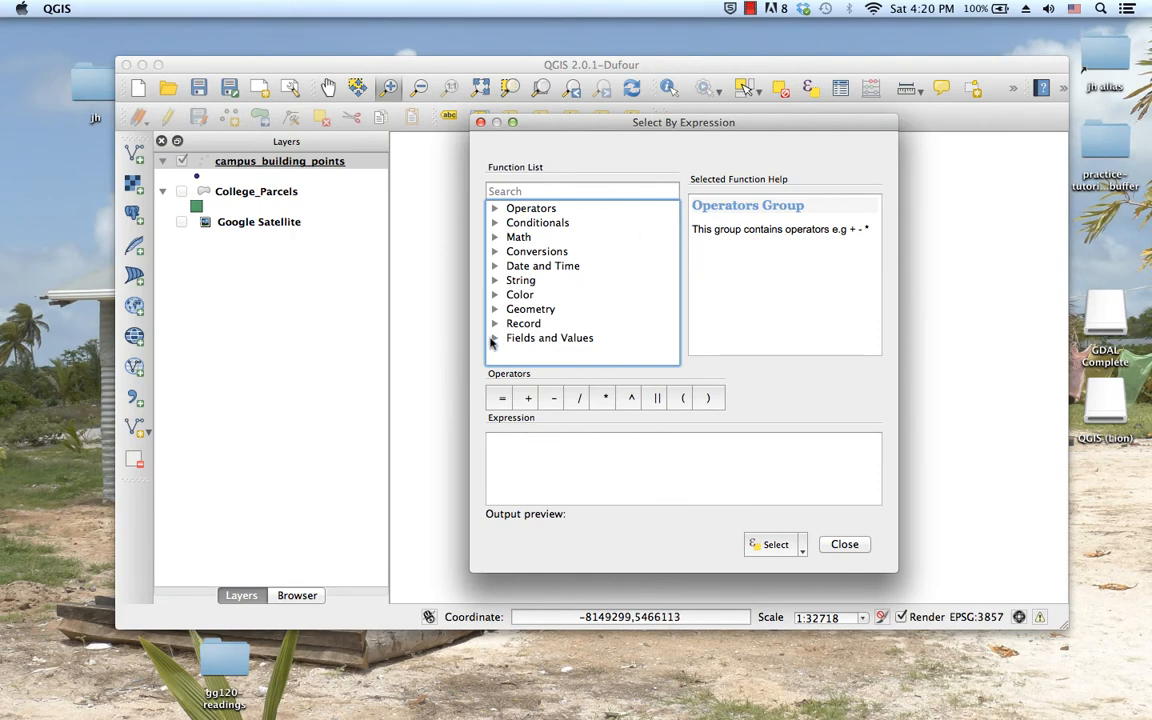
click(548, 336)
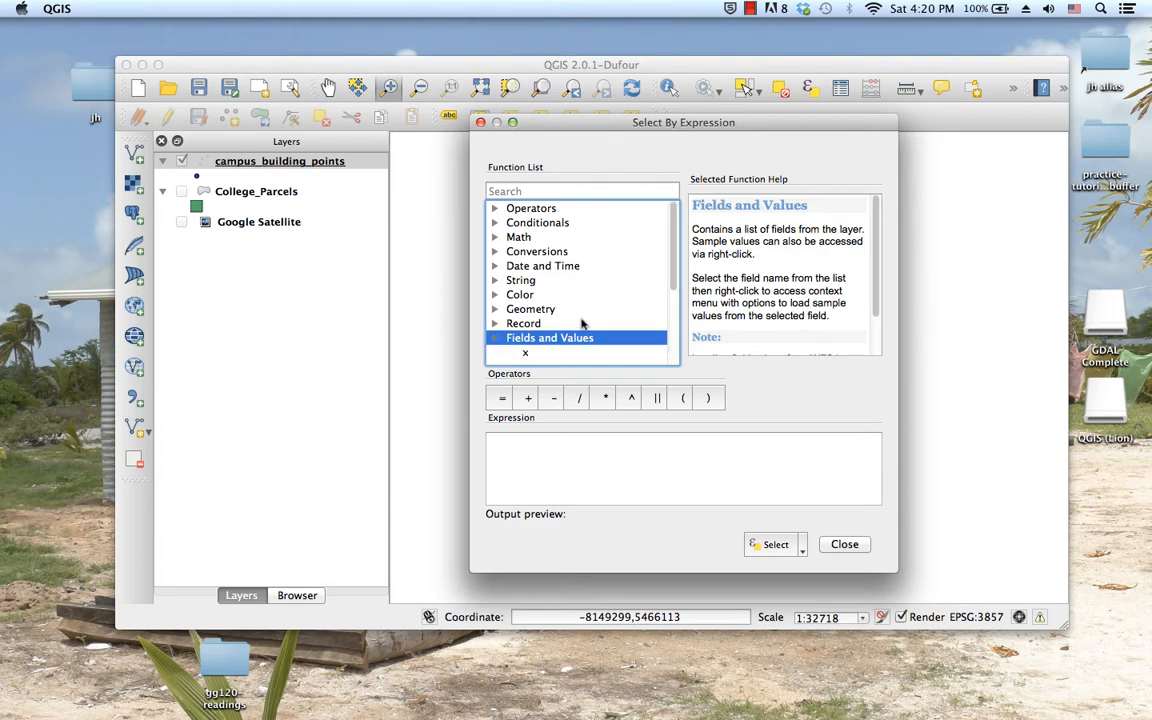
click(548, 336)
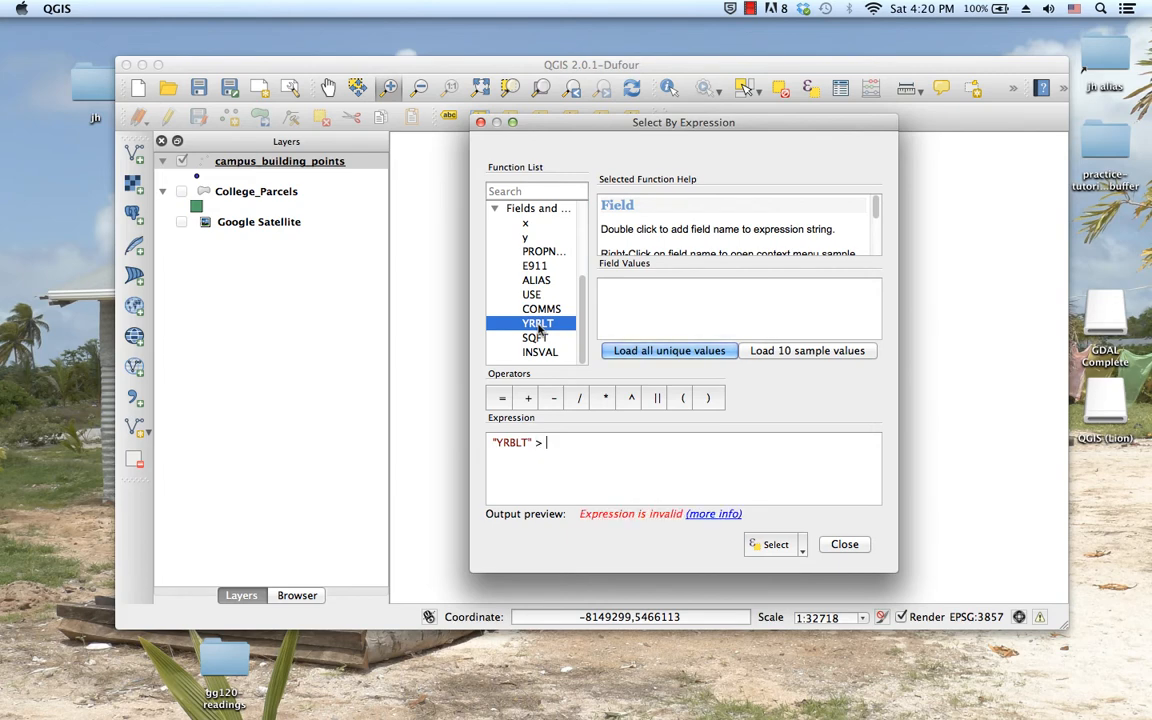
text(0)
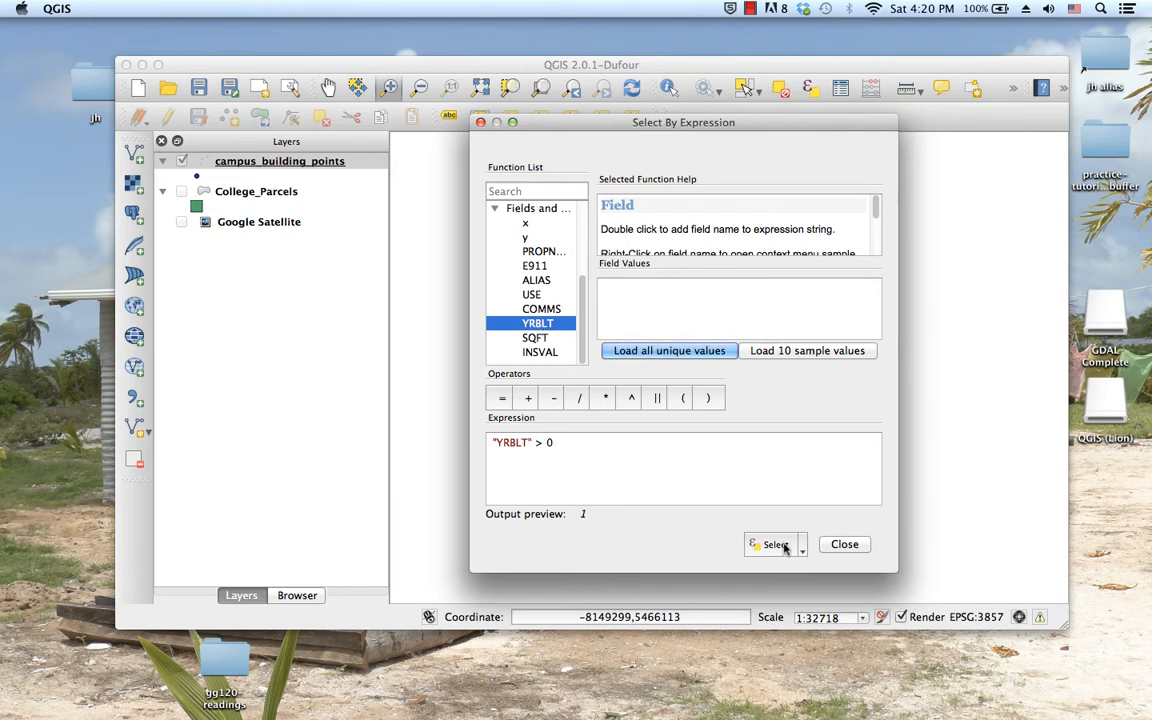
click(802, 544)
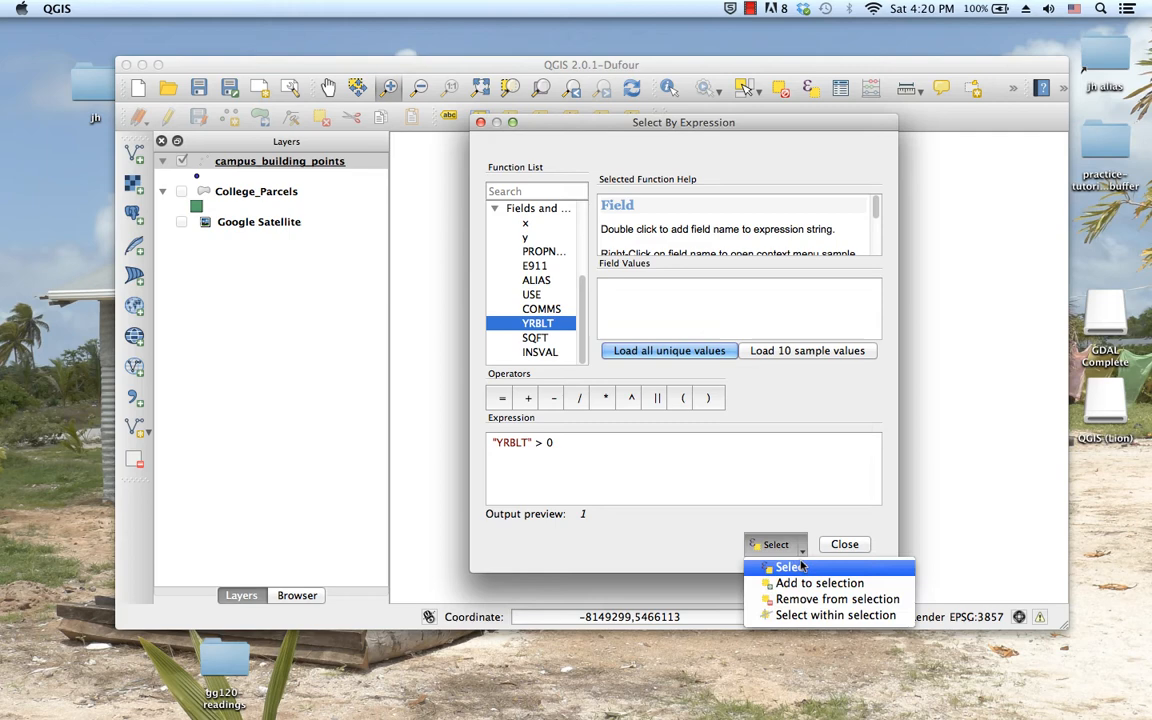
click(792, 568)
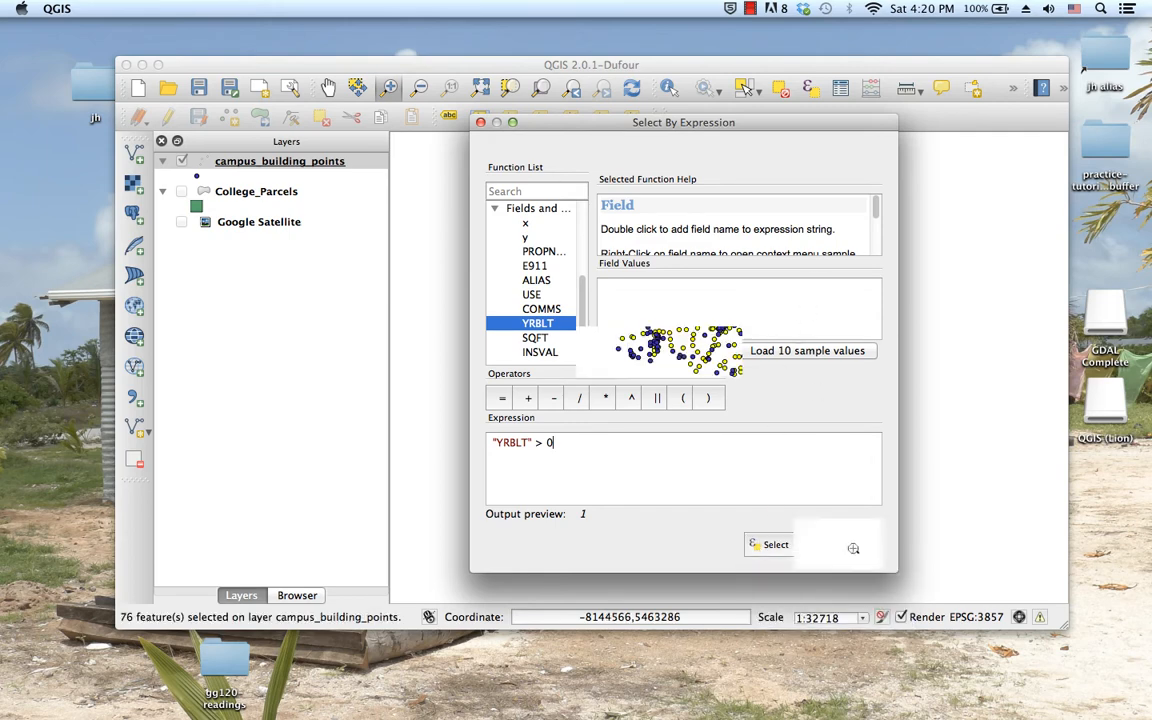
click(776, 544)
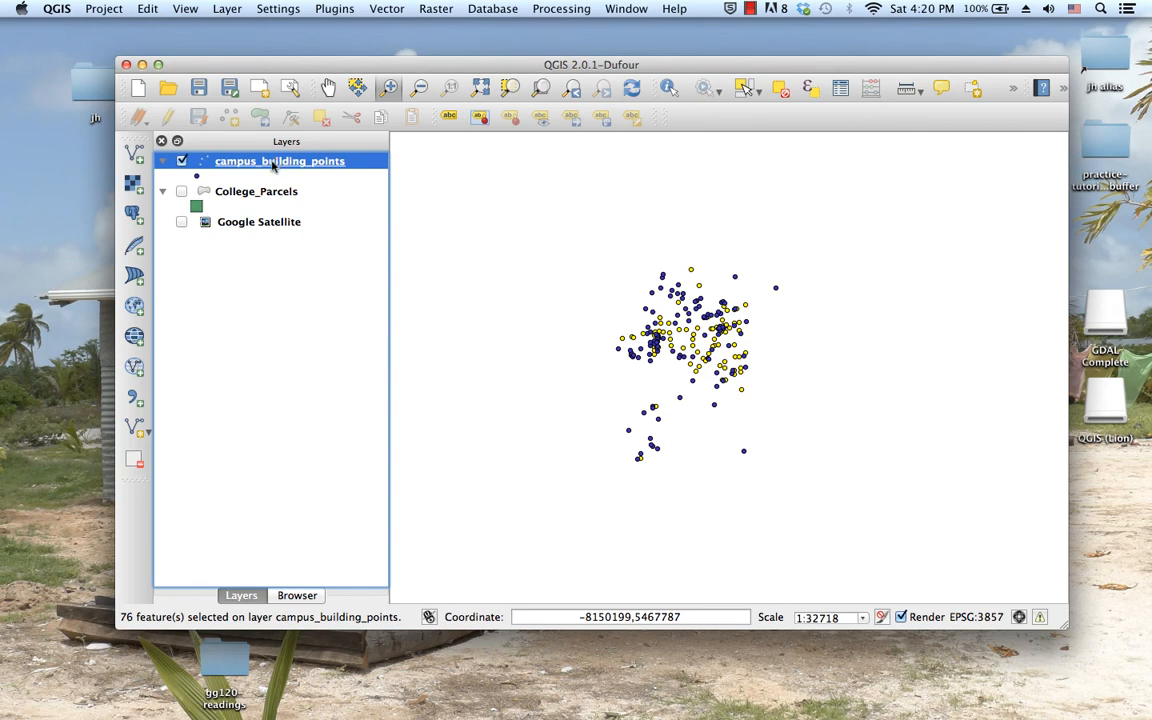
right_click(280, 160)
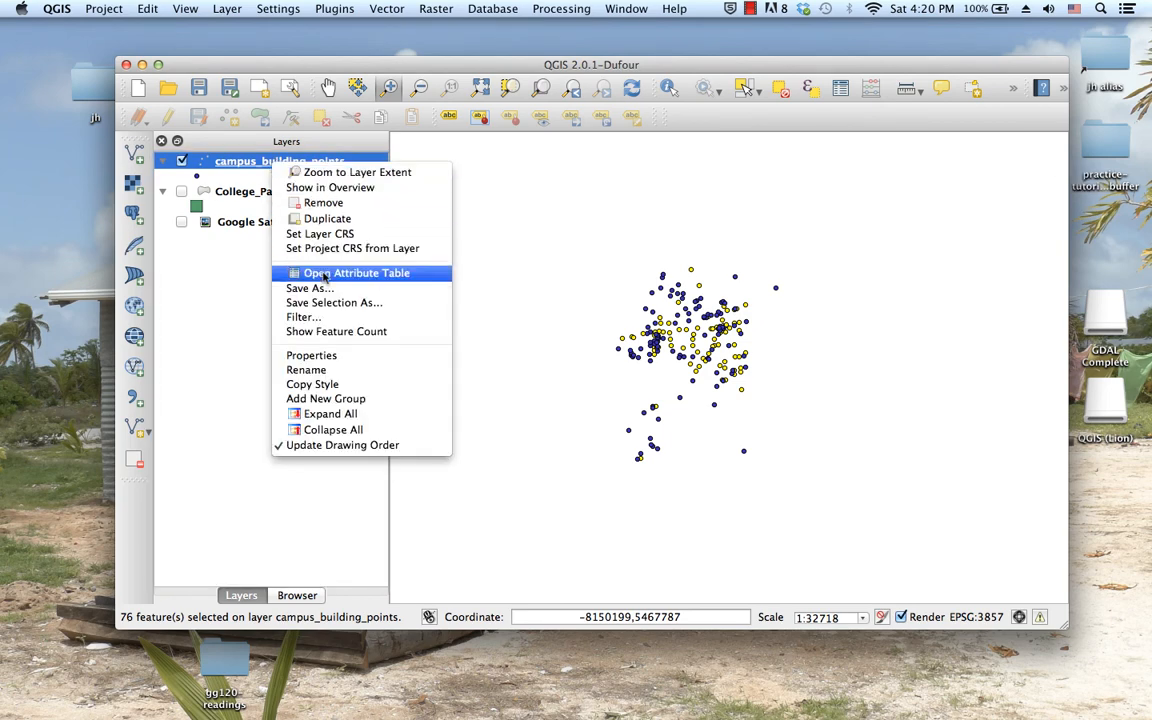
click(356, 272)
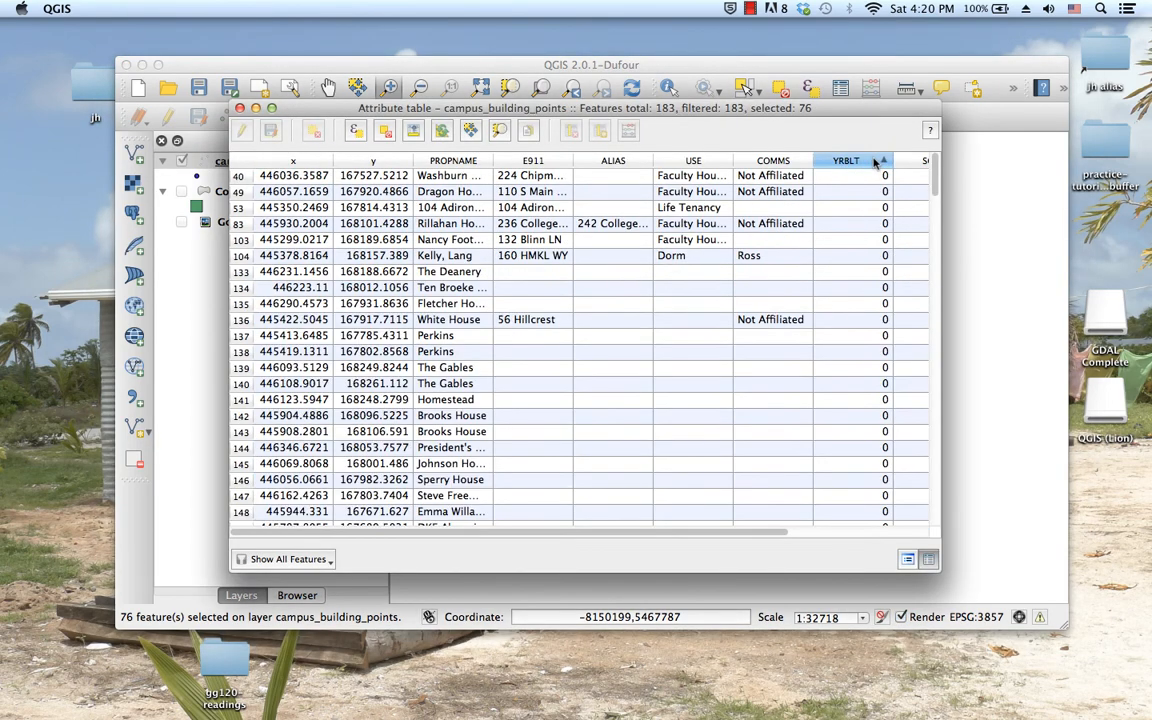
scroll(down, 3)
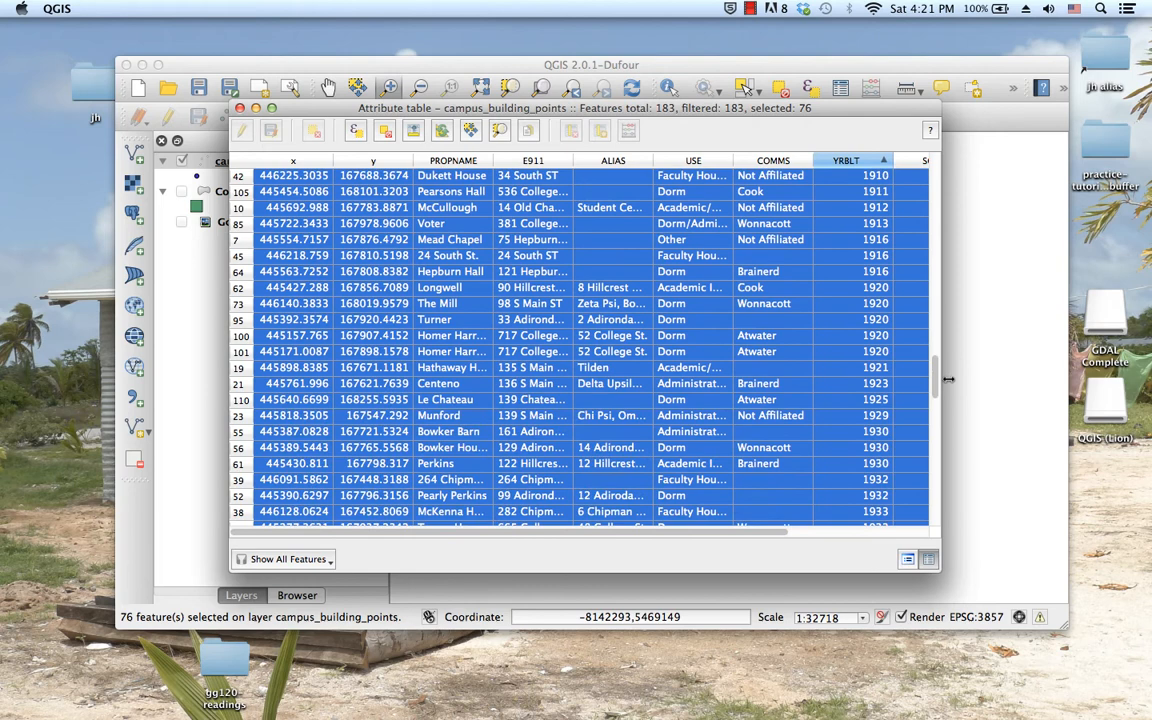
scroll(down, 3)
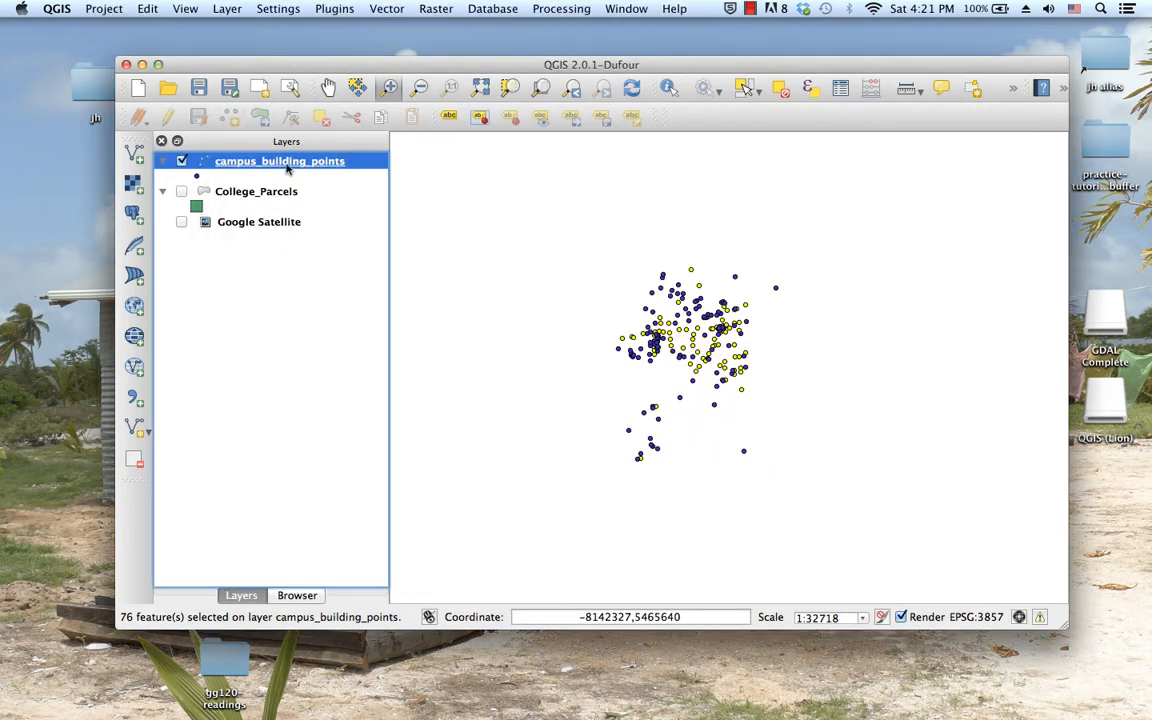
right_click(280, 160)
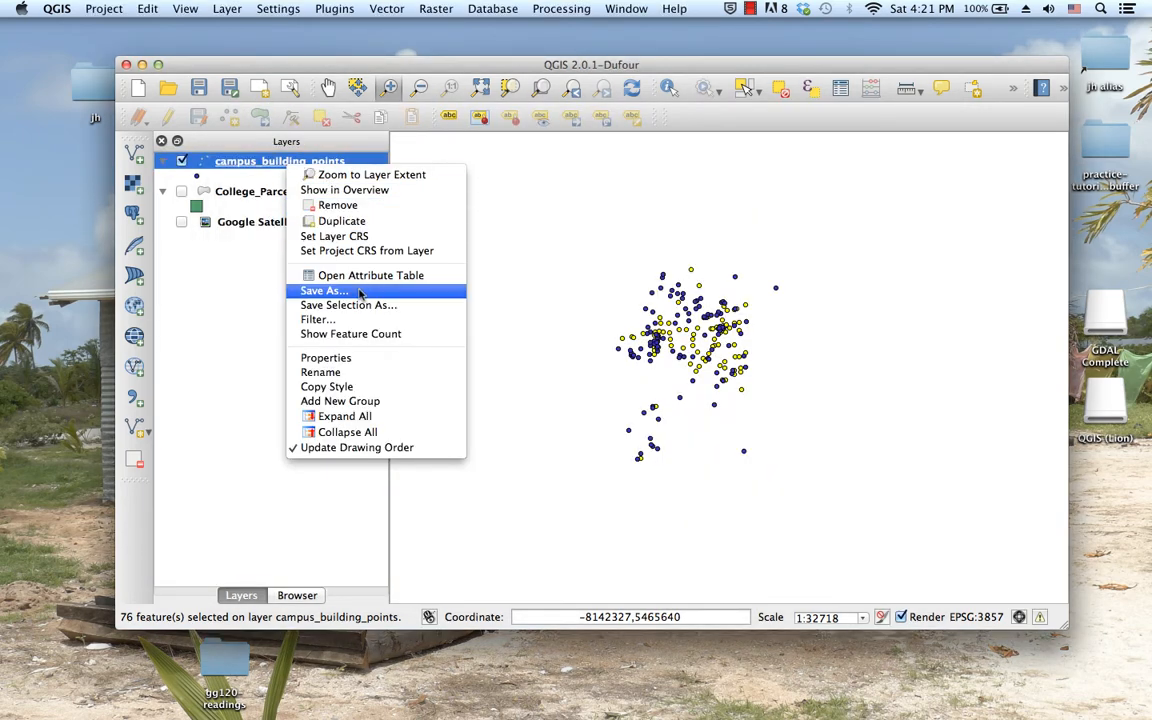
click(324, 290)
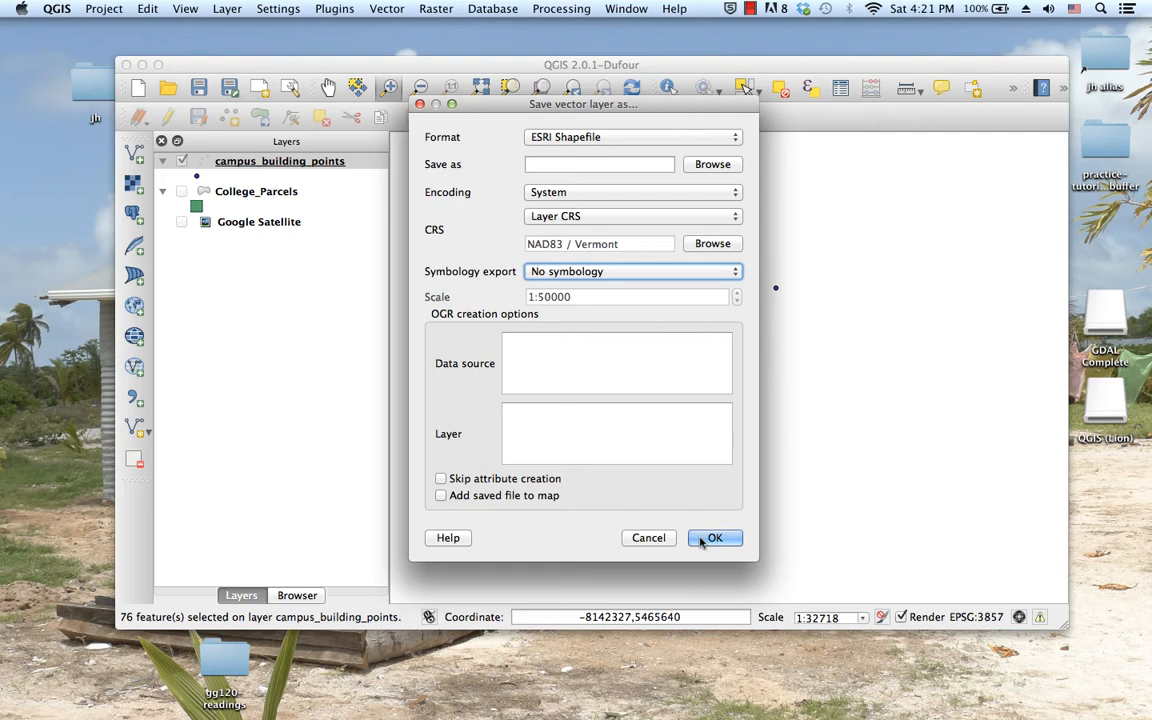
click(716, 538)
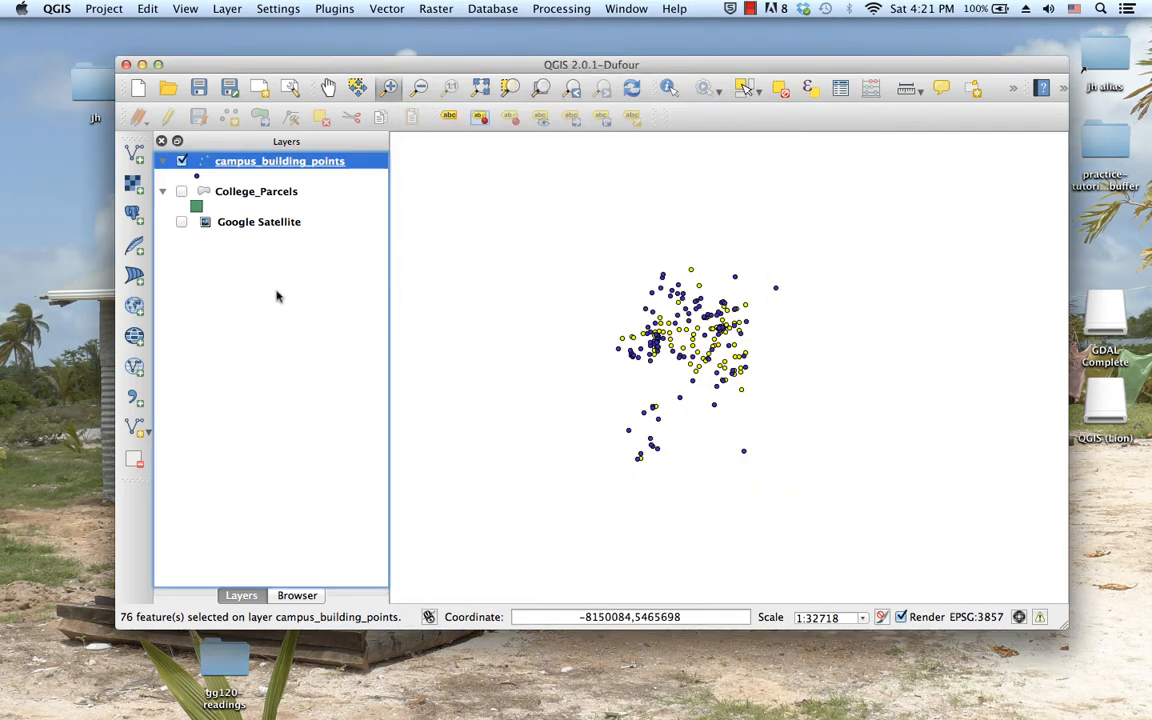
mouse_move(280, 160)
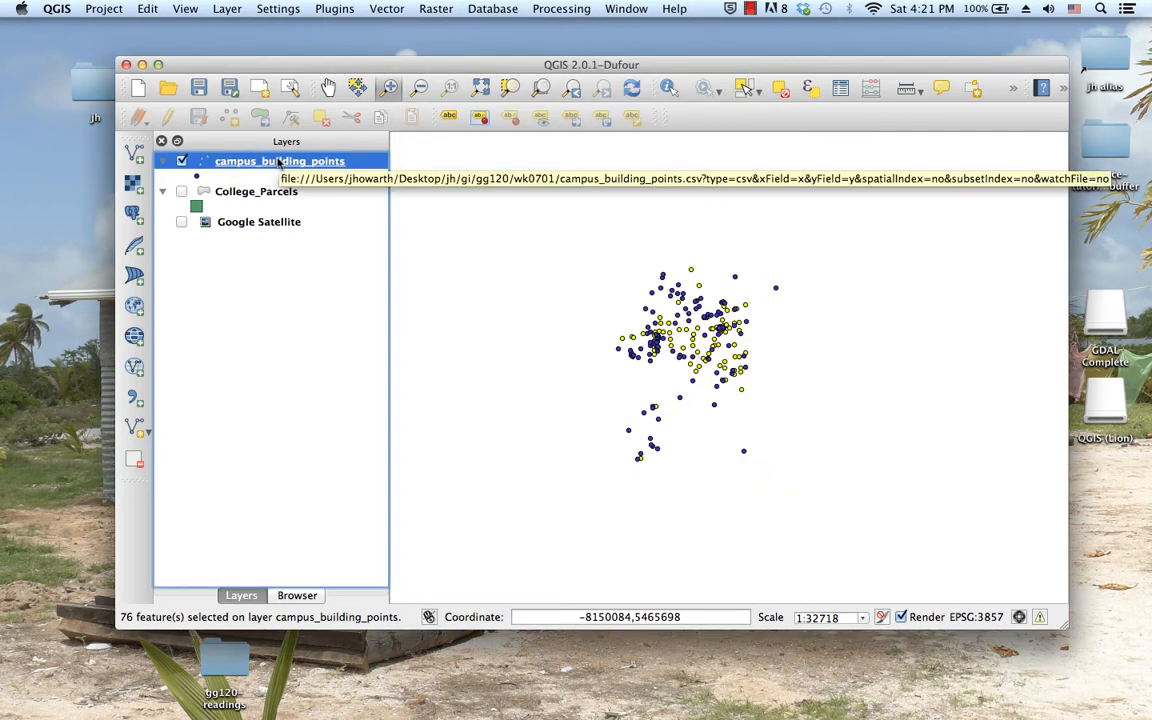
right_click(280, 160)
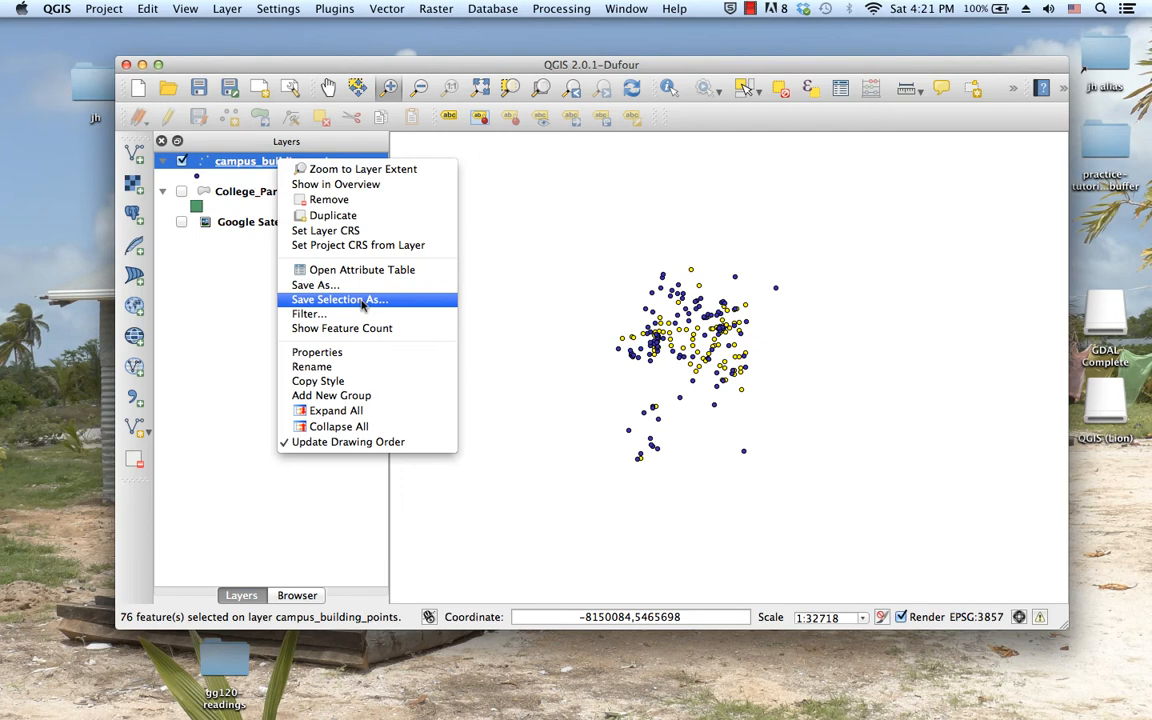
click(236, 420)
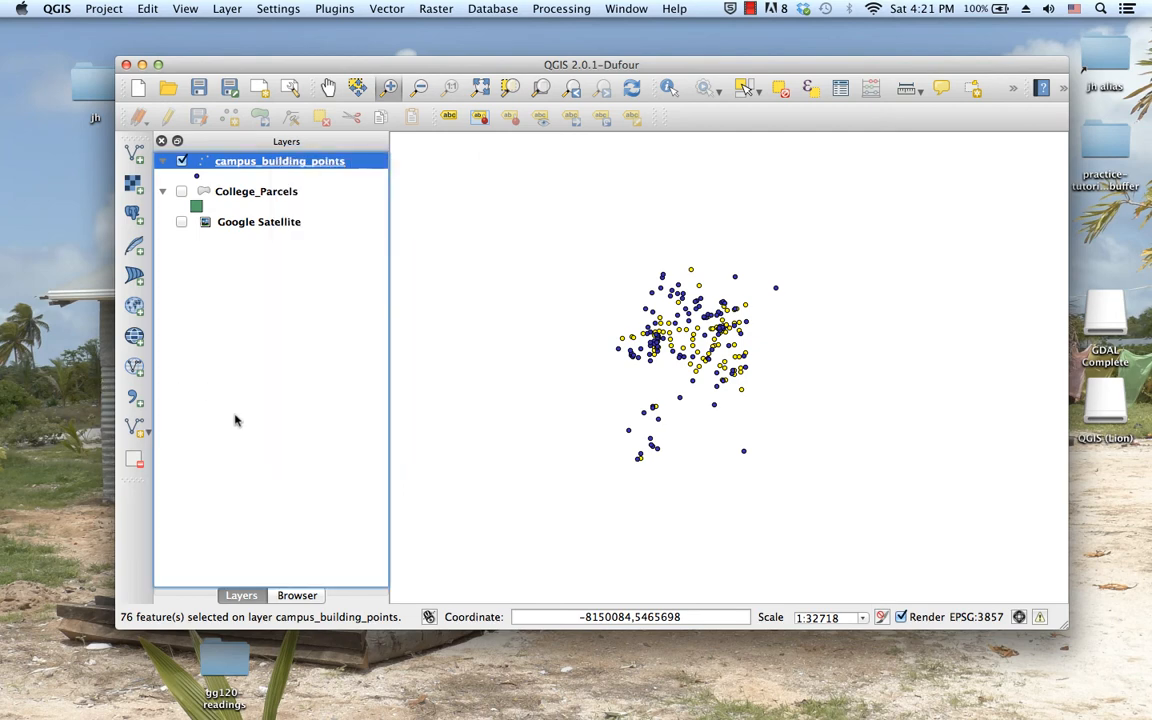
click(182, 192)
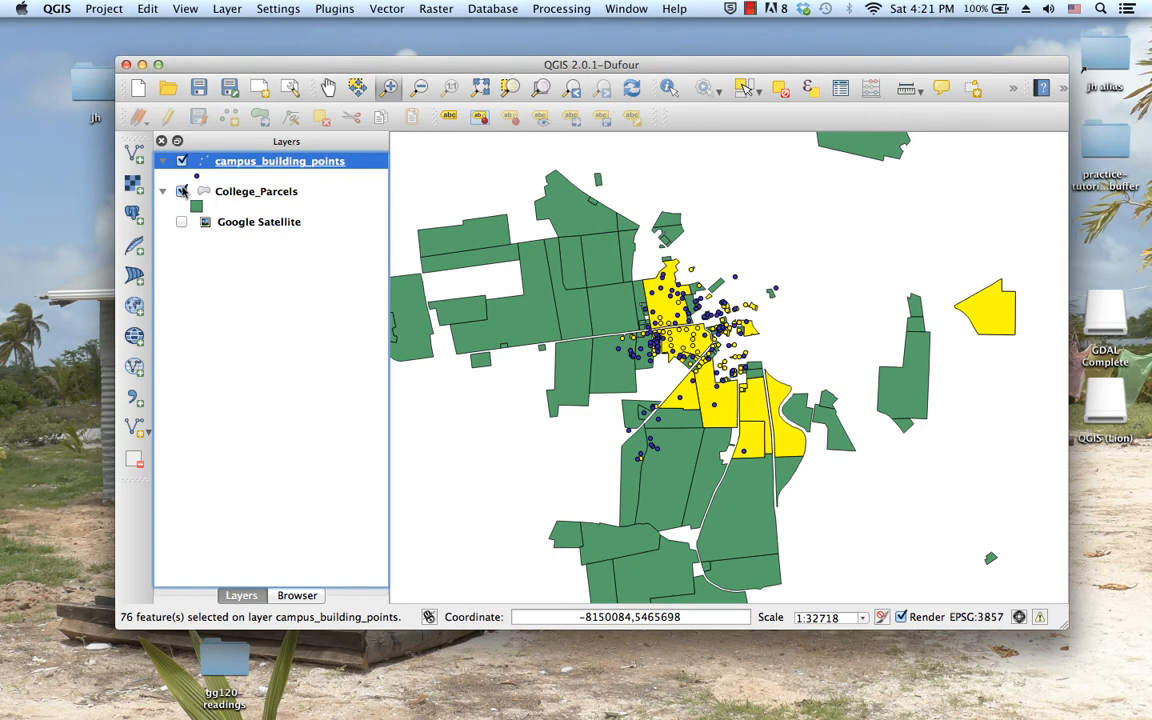
Tick College_Parcels back on beneath the selected building points
click(182, 192)
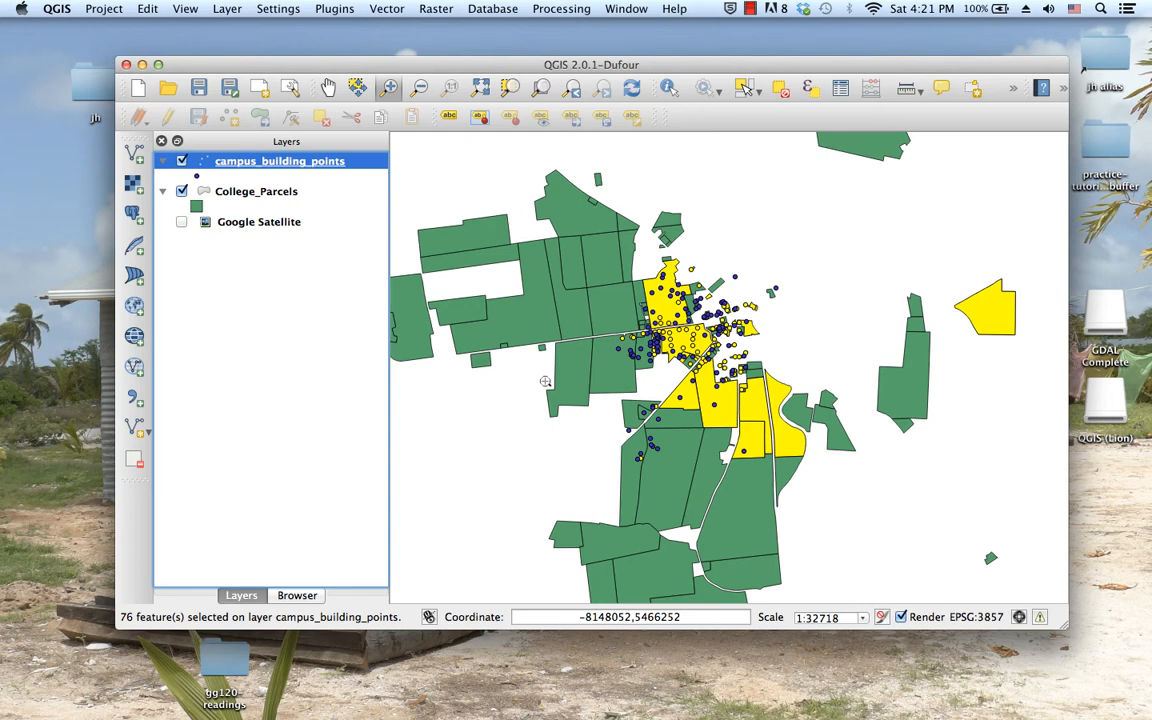
mouse_move(532, 376)
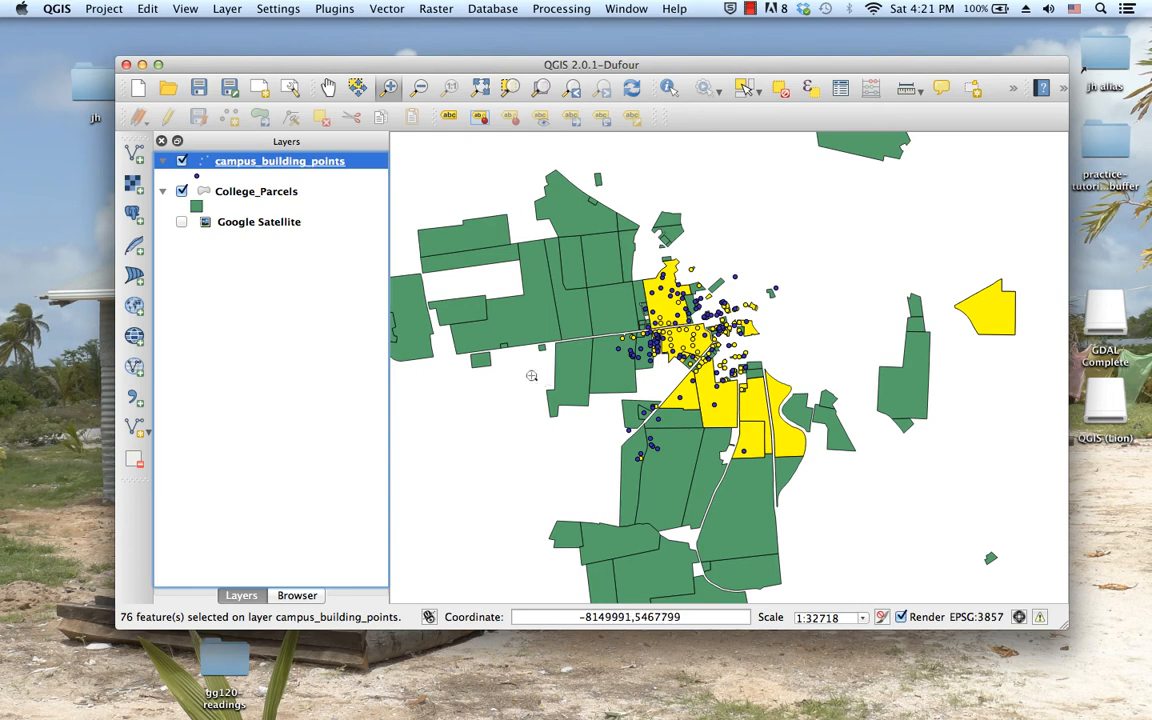
click(184, 8)
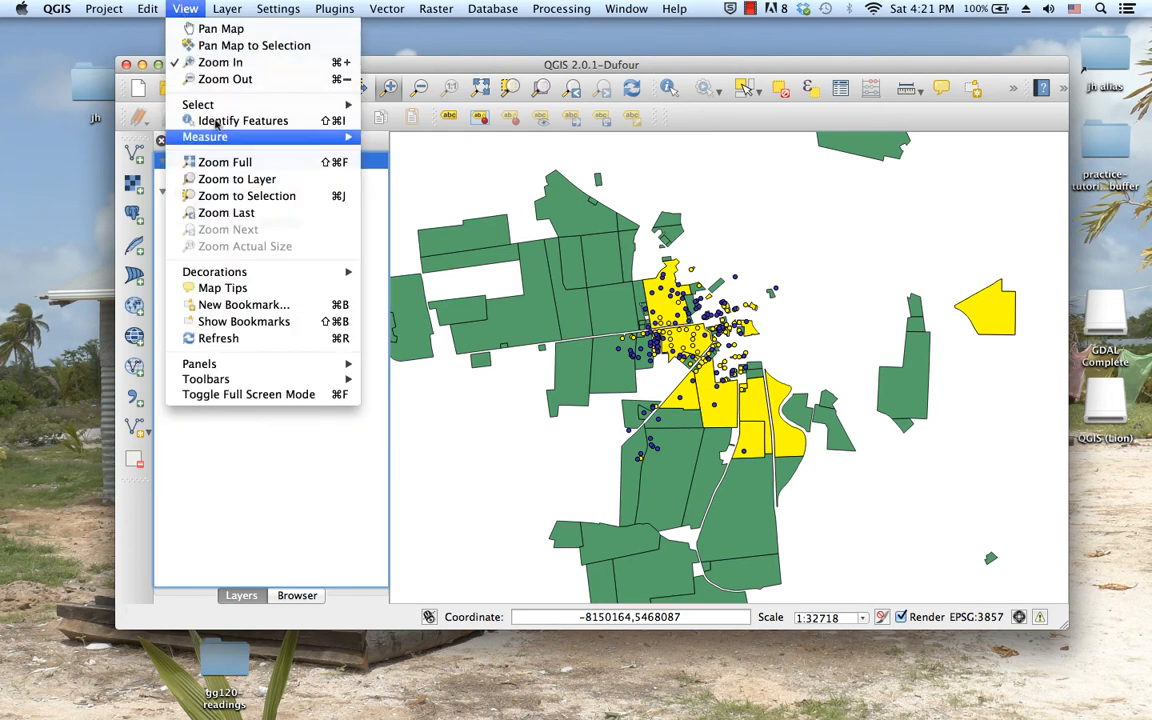
mouse_move(196, 104)
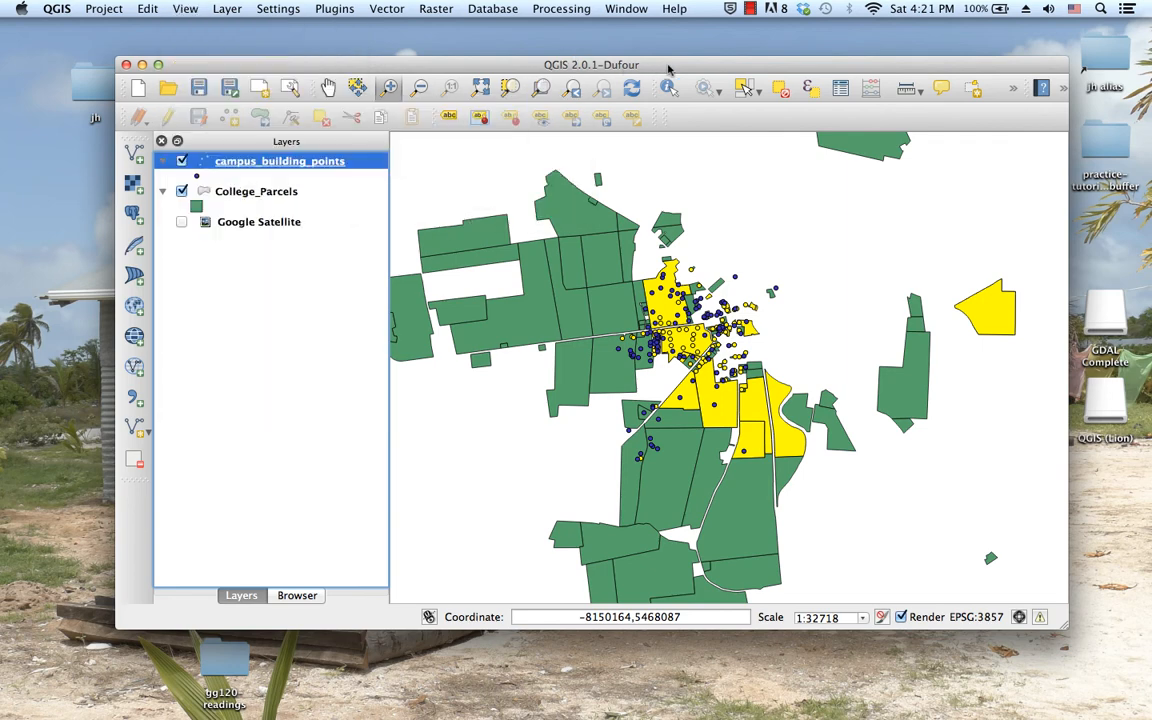
mouse_move(764, 488)
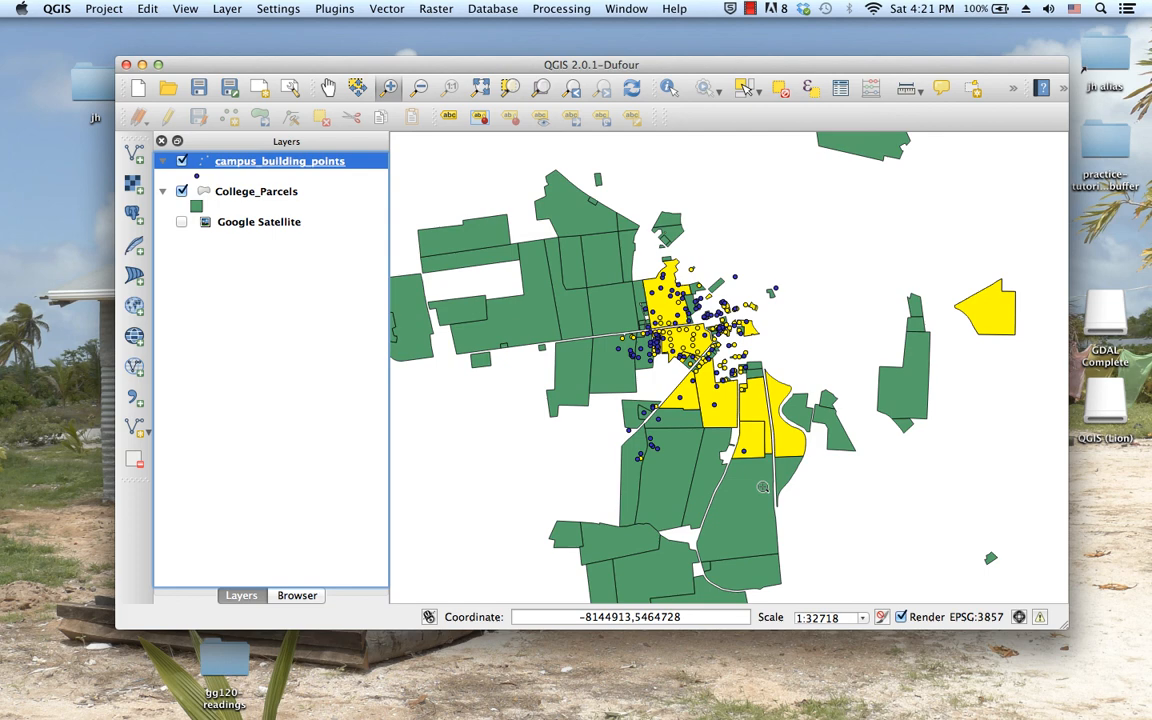